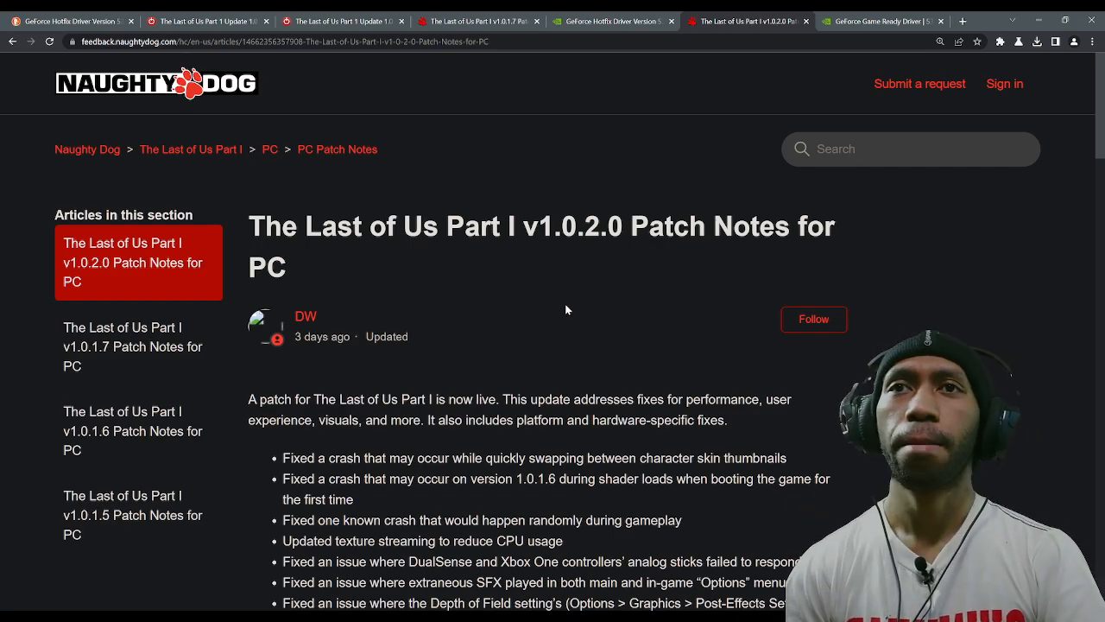
Review the driver release notes, highlight 'CPU usage', and run a fresh update check
{"action": "scroll", "scroll_direction": "down", "scroll_amount": 3}
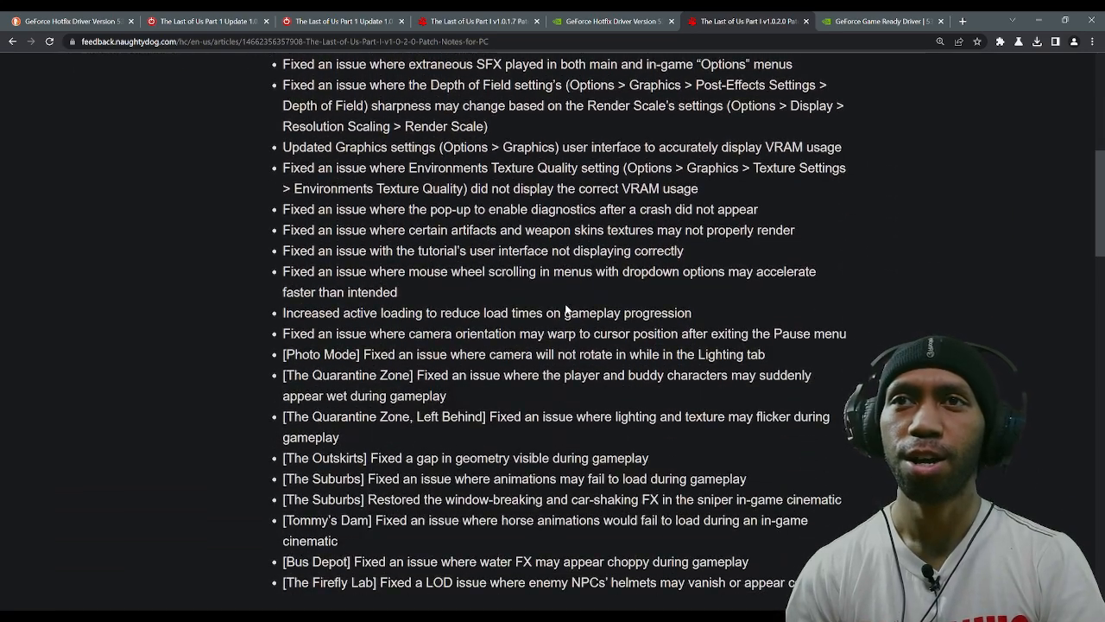
{"action": "scroll", "scroll_direction": "down", "scroll_amount": 3}
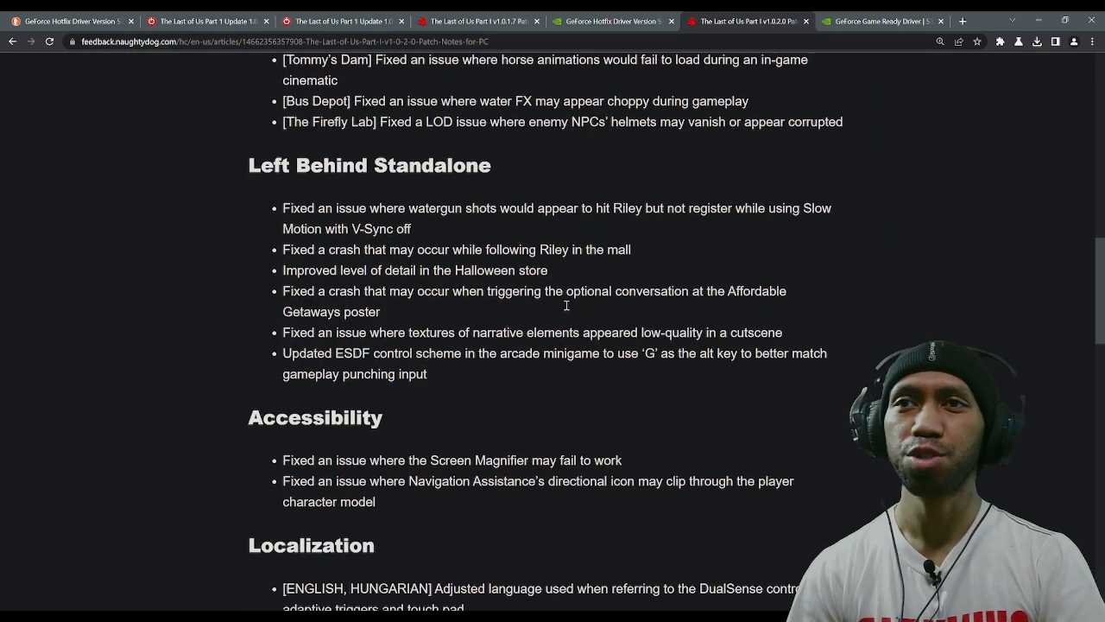
{"action": "scroll", "scroll_direction": "down", "scroll_amount": 3}
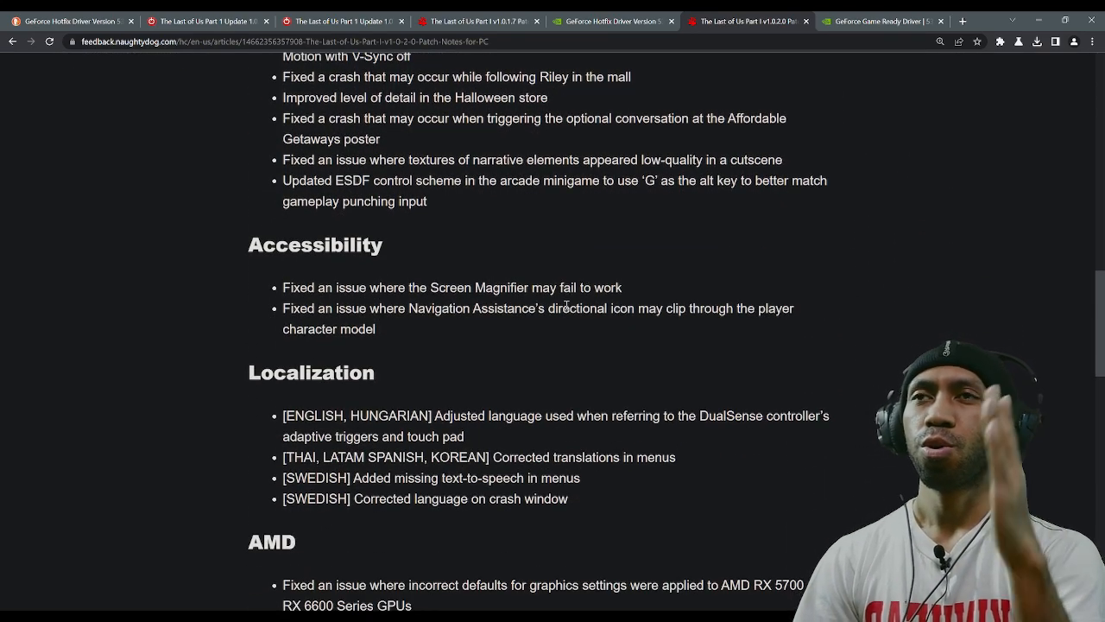
{"action": "scroll", "scroll_direction": "down", "scroll_amount": 3}
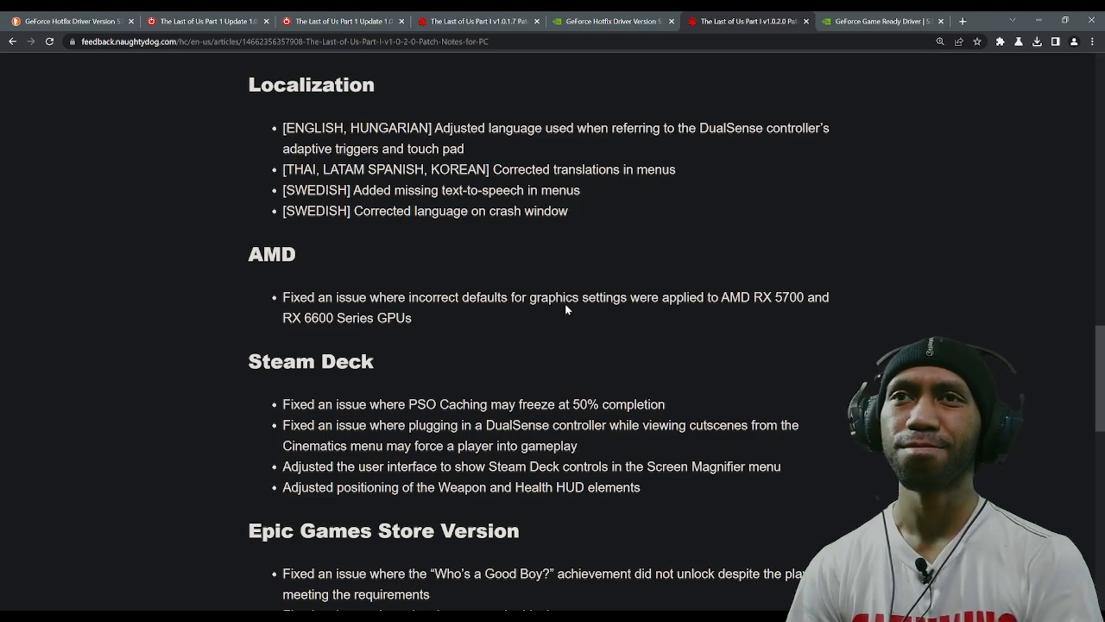
{"action": "scroll", "scroll_direction": "down", "scroll_amount": 3}
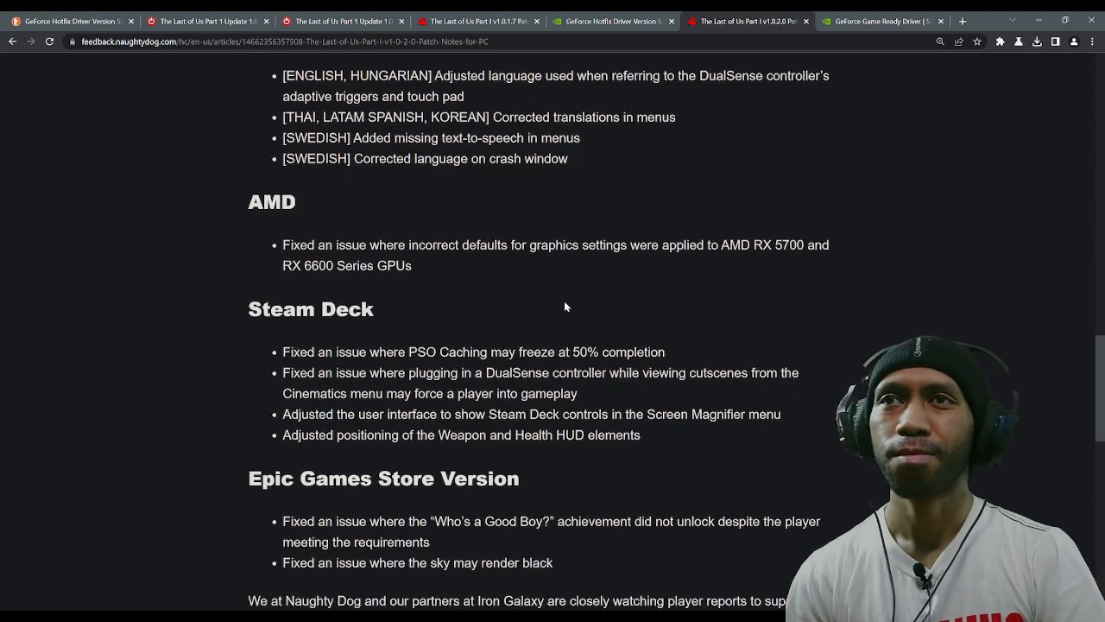
{"action": "scroll", "scroll_direction": "up", "scroll_amount": 3}
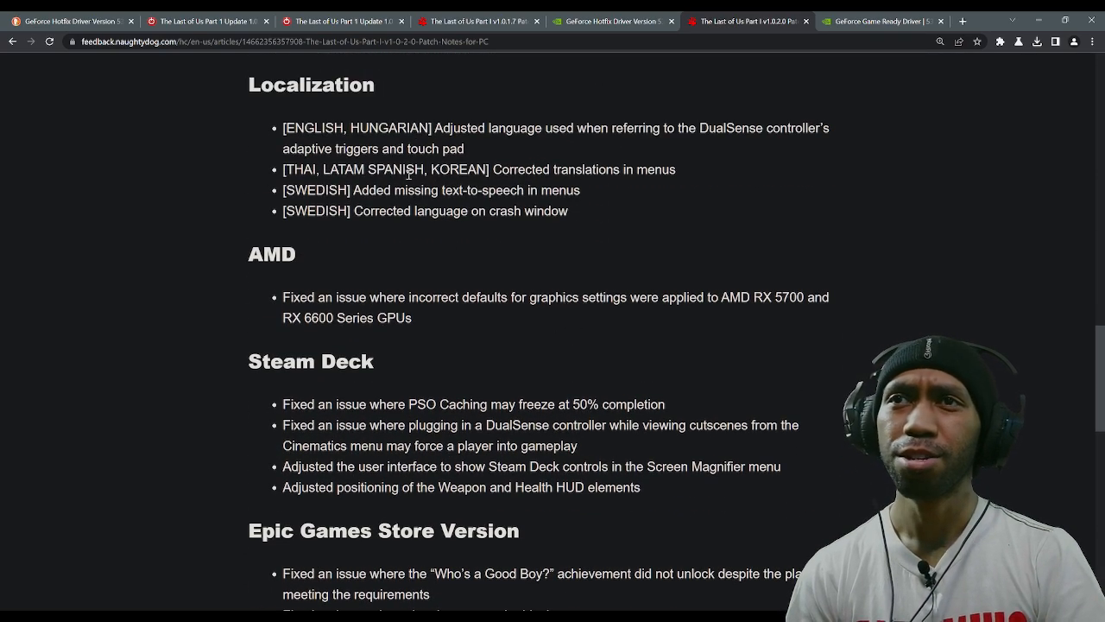
{"action": "scroll", "scroll_direction": "up", "scroll_amount": 3}
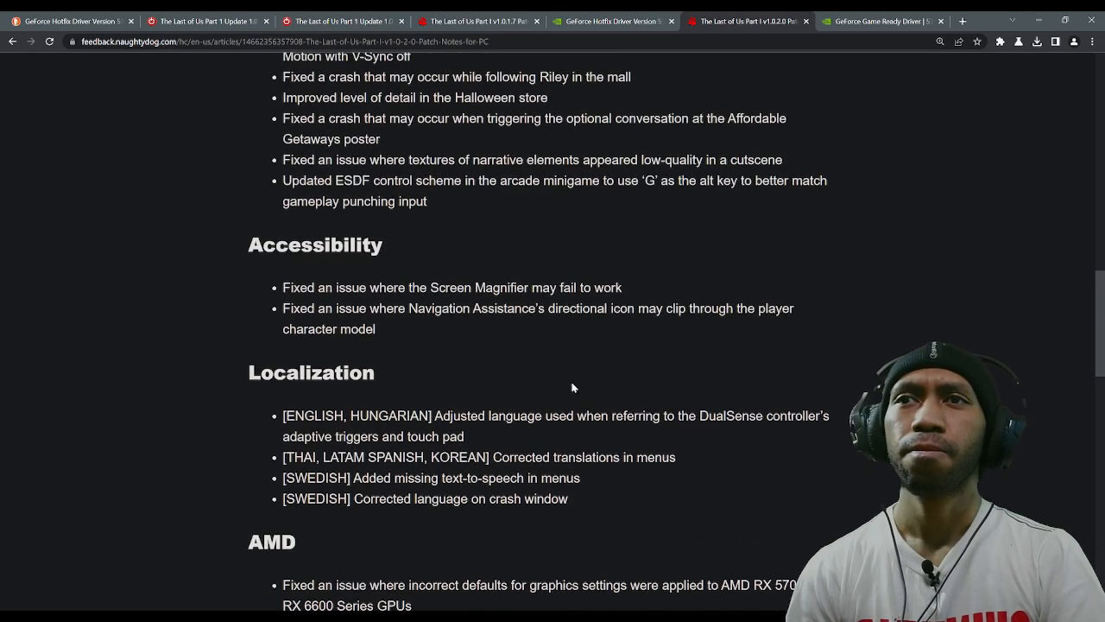
{"action": "scroll", "scroll_direction": "up", "scroll_amount": 3}
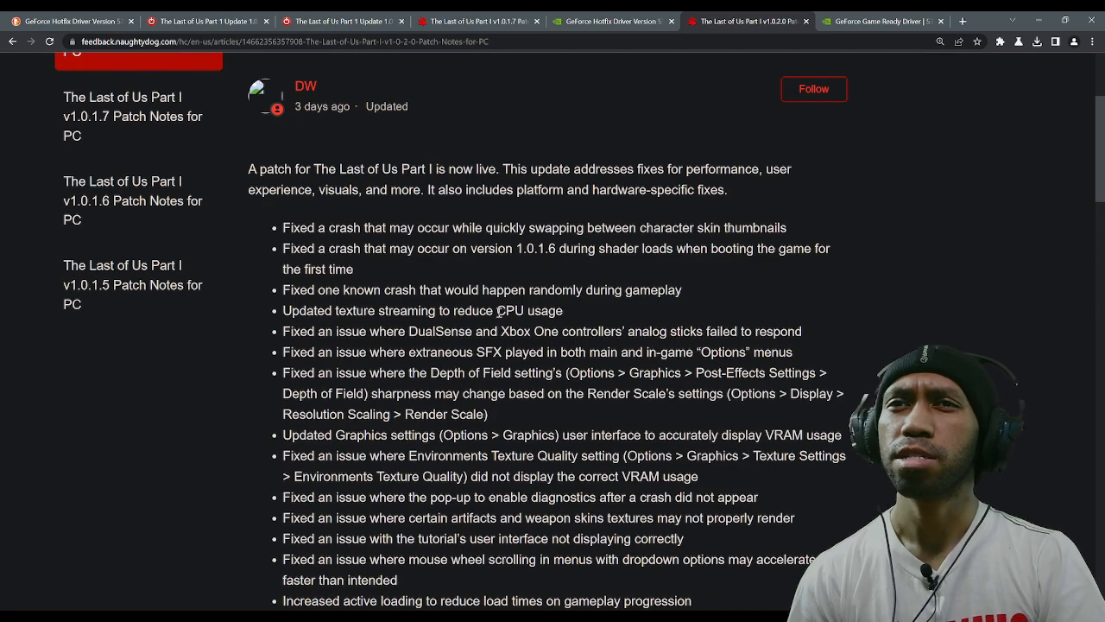
{"action": "double_click", "coordinate": [527, 310]}
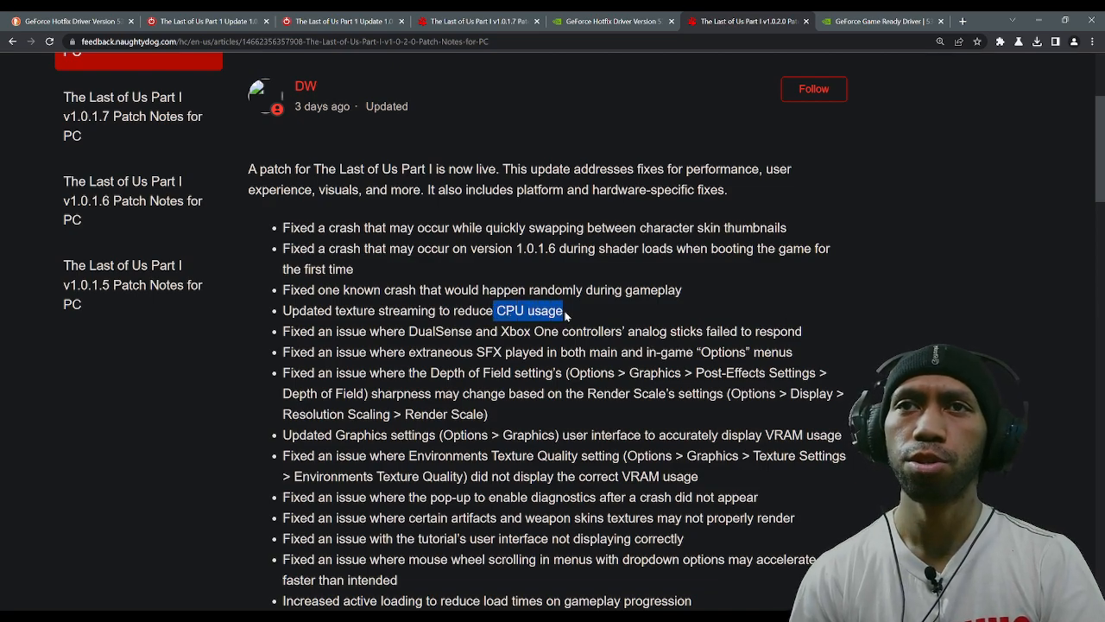
{"action": "scroll", "scroll_direction": "up", "scroll_amount": 3}
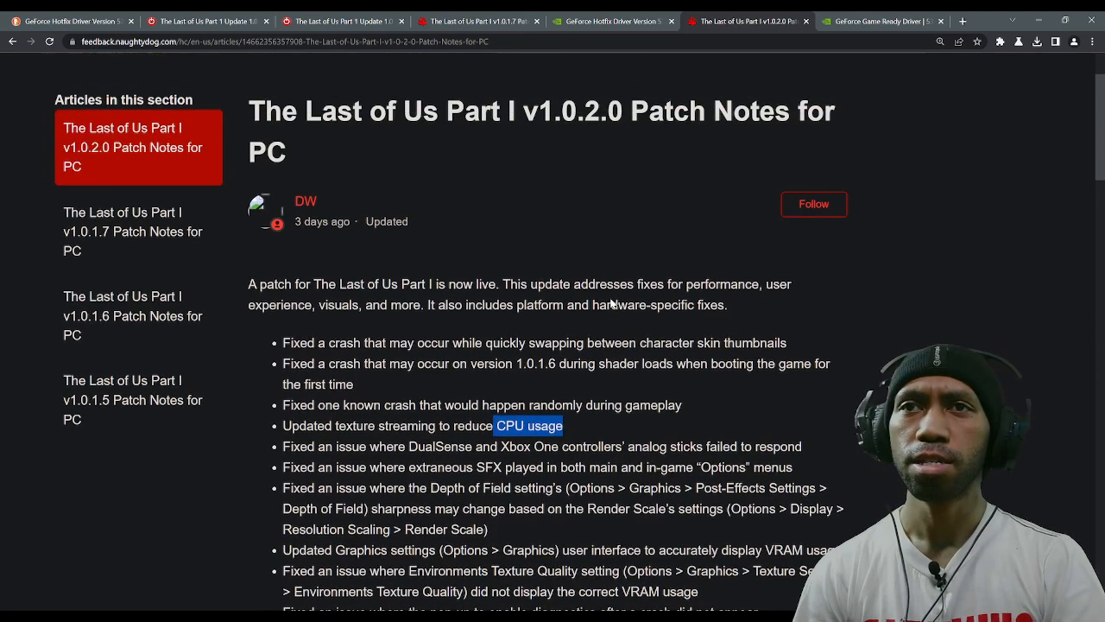
{"action": "mouse_move", "coordinate": [546, 257]}
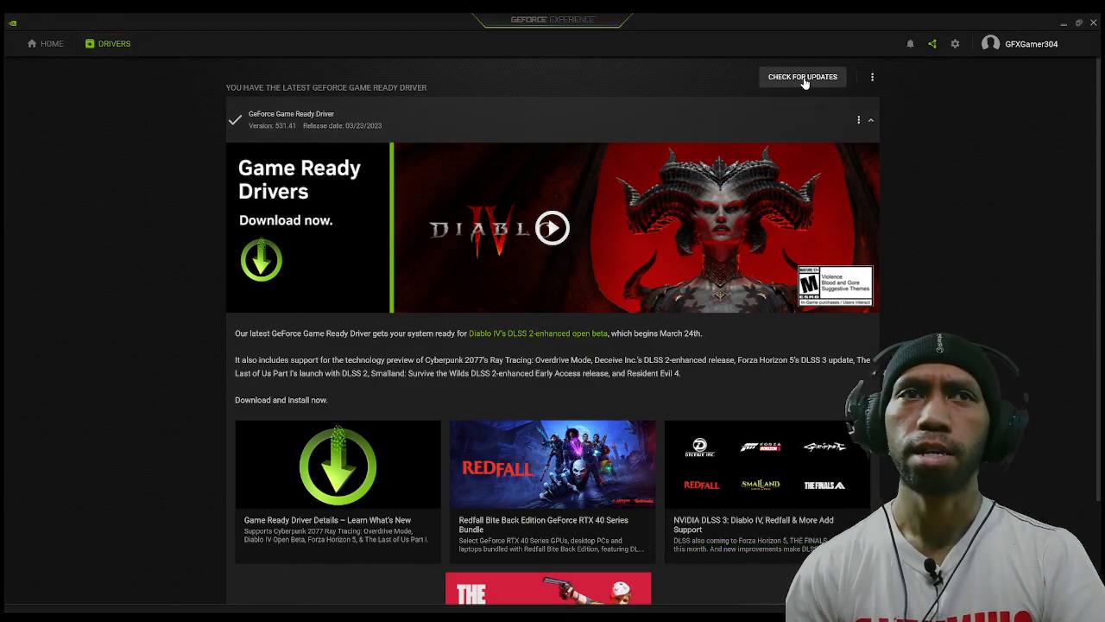
{"action": "left_click", "coordinate": [802, 77]}
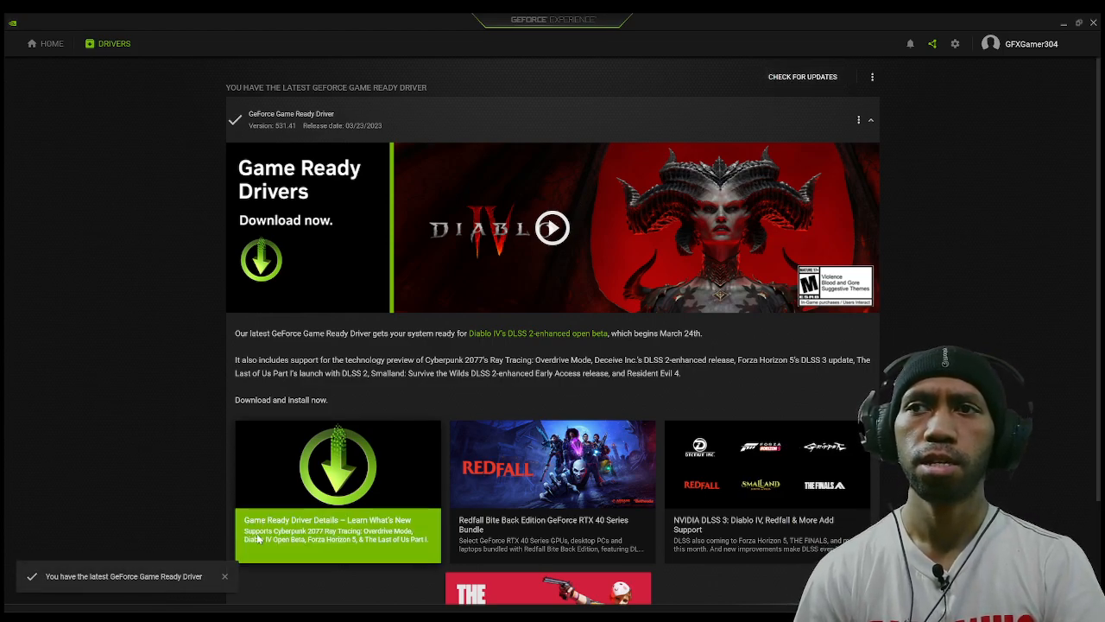
{"action": "mouse_move", "coordinate": [82, 590]}
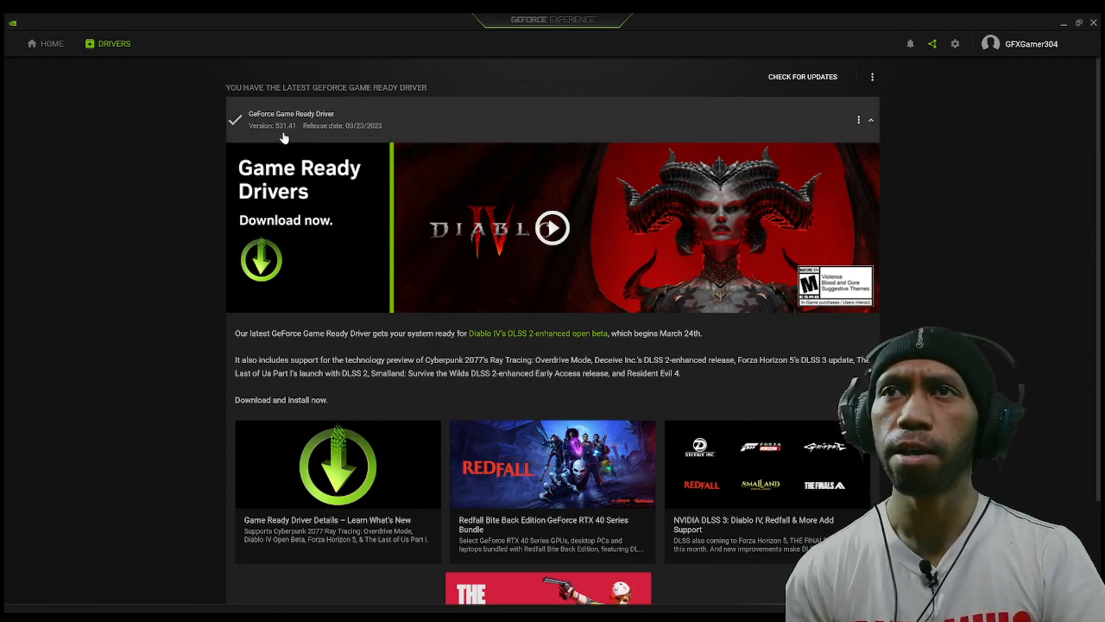
{"action": "mouse_move", "coordinate": [299, 139]}
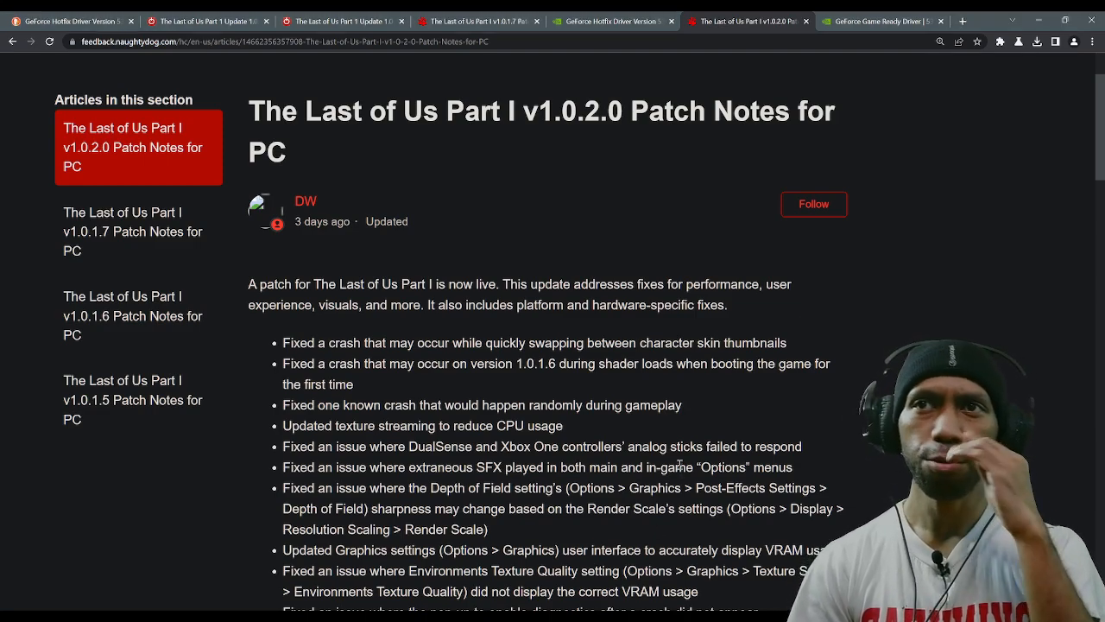
{"action": "scroll", "scroll_direction": "down", "scroll_amount": 3}
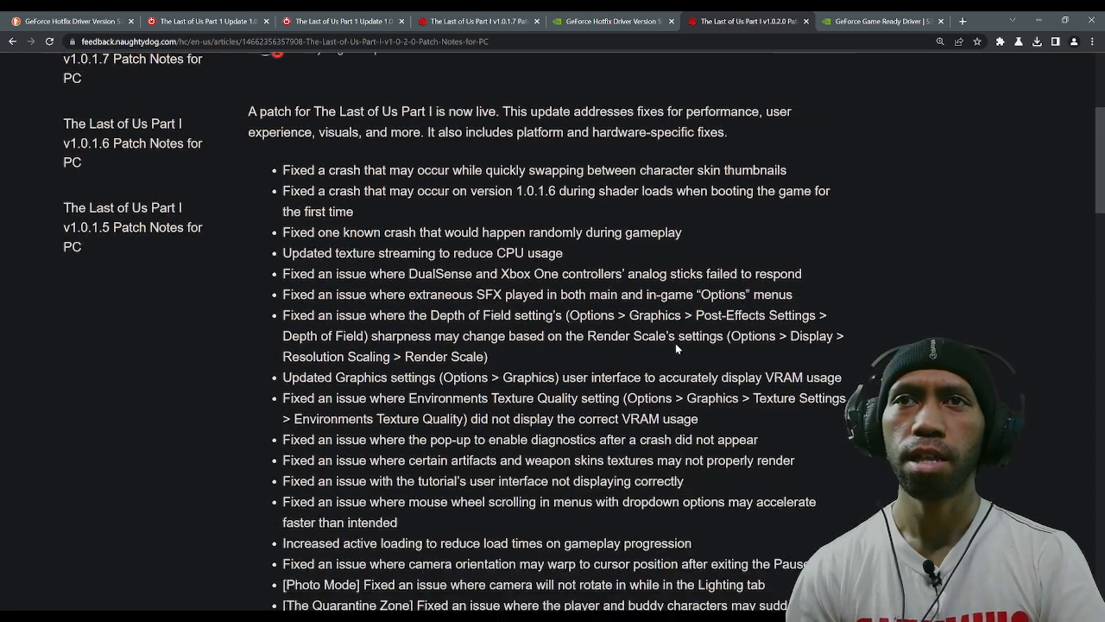
{"action": "scroll", "scroll_direction": "up", "scroll_amount": 3}
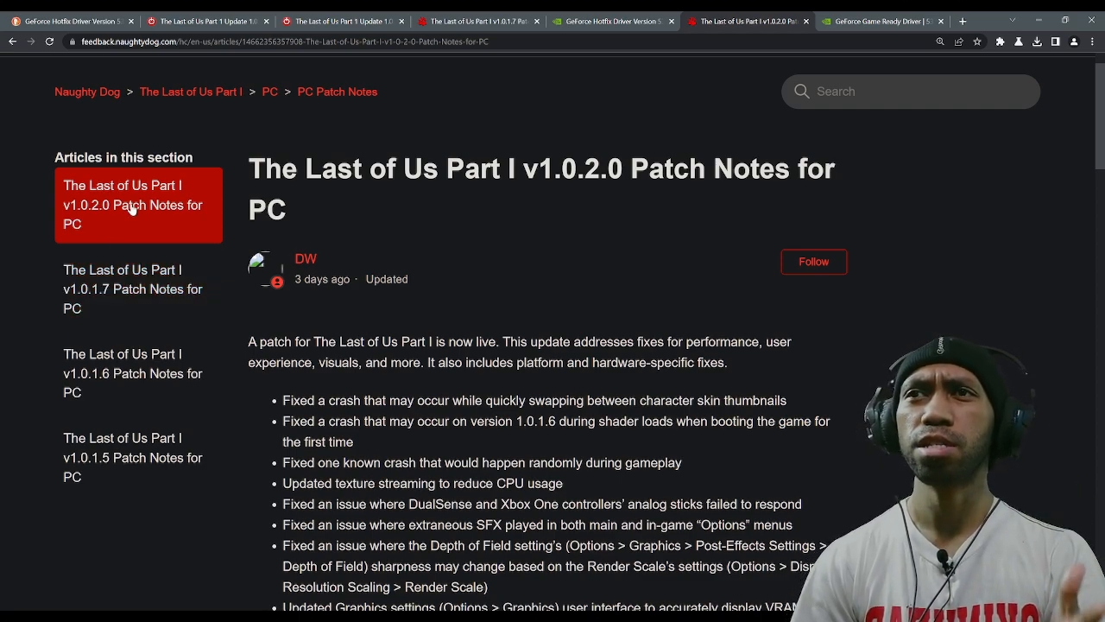
{"action": "mouse_move", "coordinate": [371, 147]}
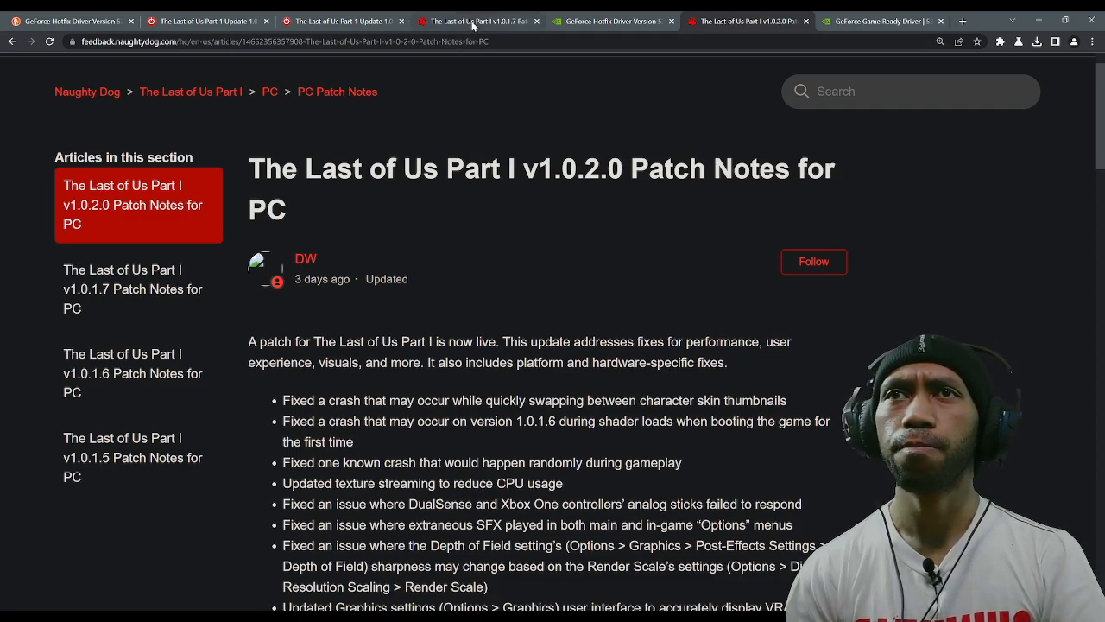
Show the v1.0.1.7 patch notes and scroll to the NVIDIA 30-series Hotfix 531.58 recommendation
{"action": "left_click", "coordinate": [132, 290]}
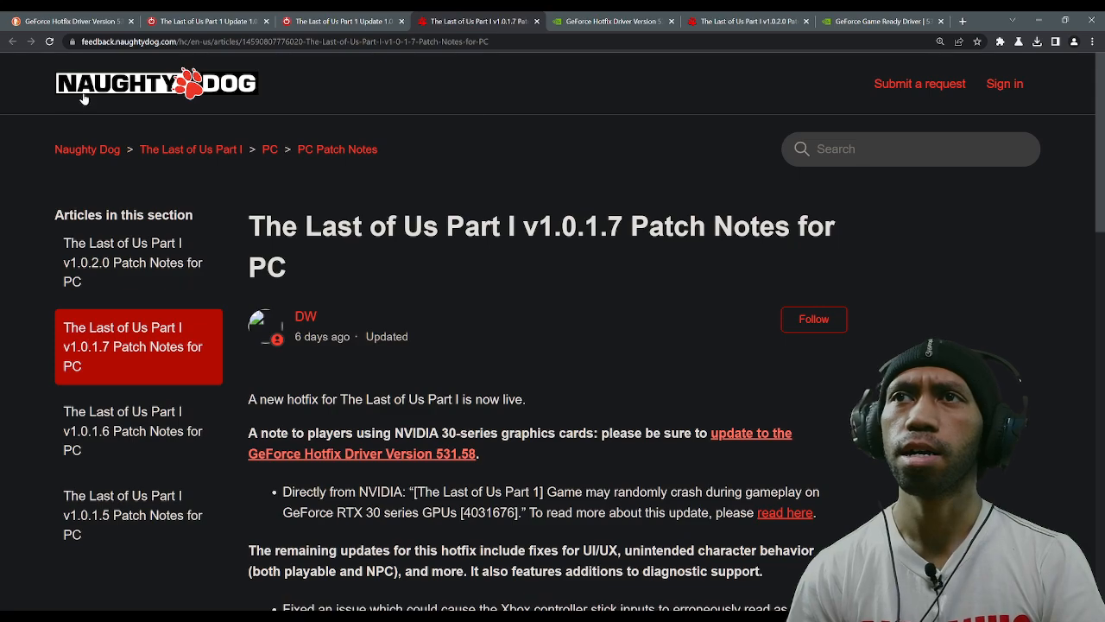
{"action": "scroll", "scroll_direction": "down", "scroll_amount": 3}
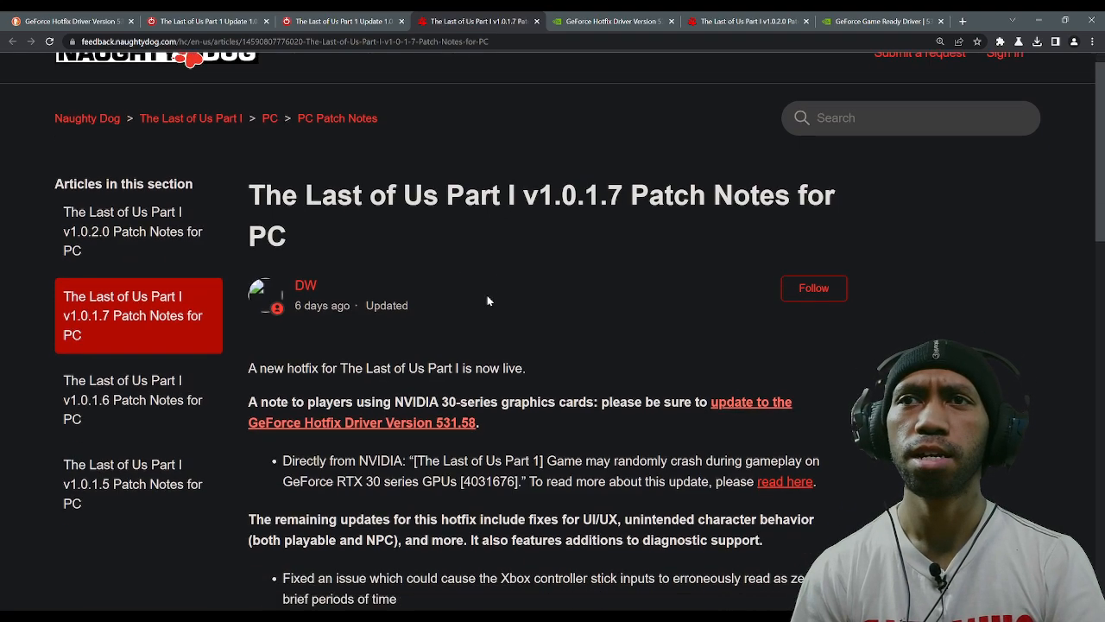
{"action": "scroll", "scroll_direction": "down", "scroll_amount": 3}
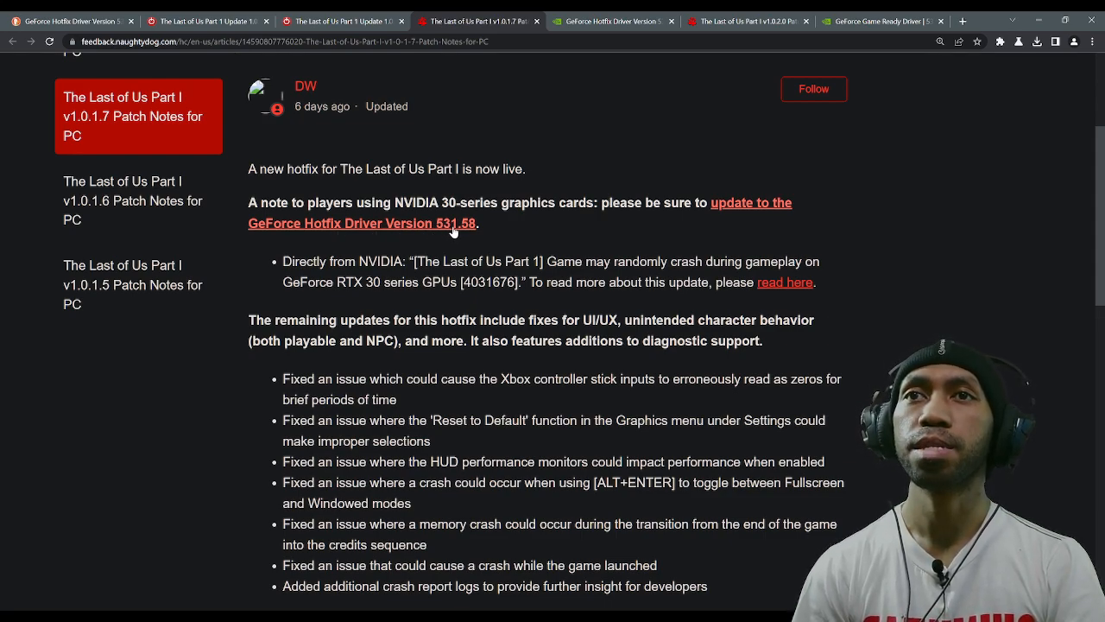
{"action": "mouse_move", "coordinate": [475, 227]}
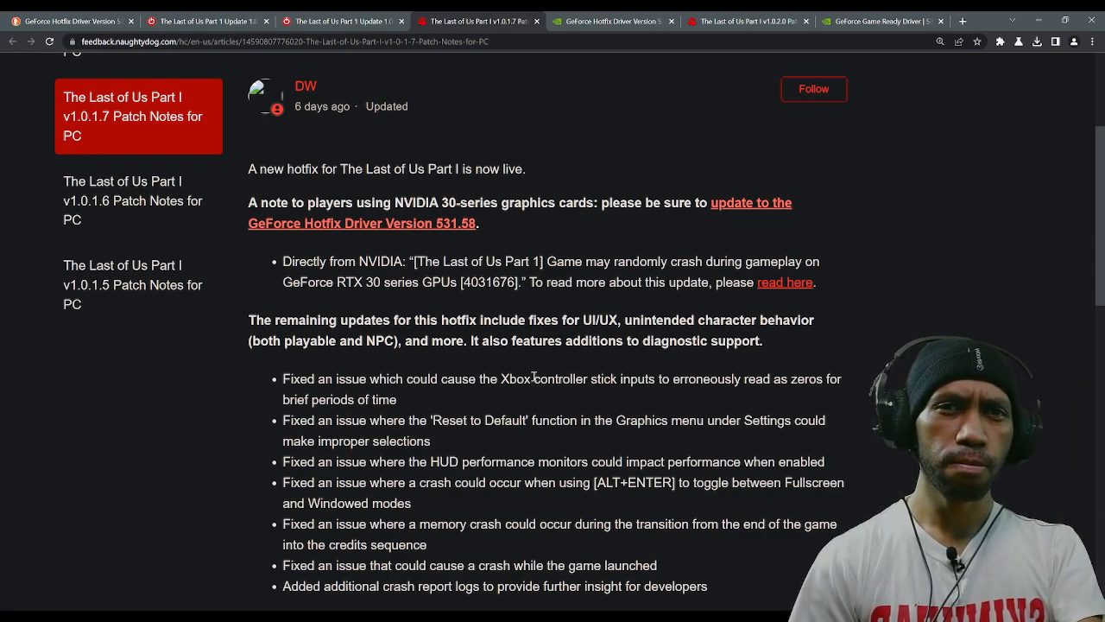
{"action": "mouse_move", "coordinate": [532, 378]}
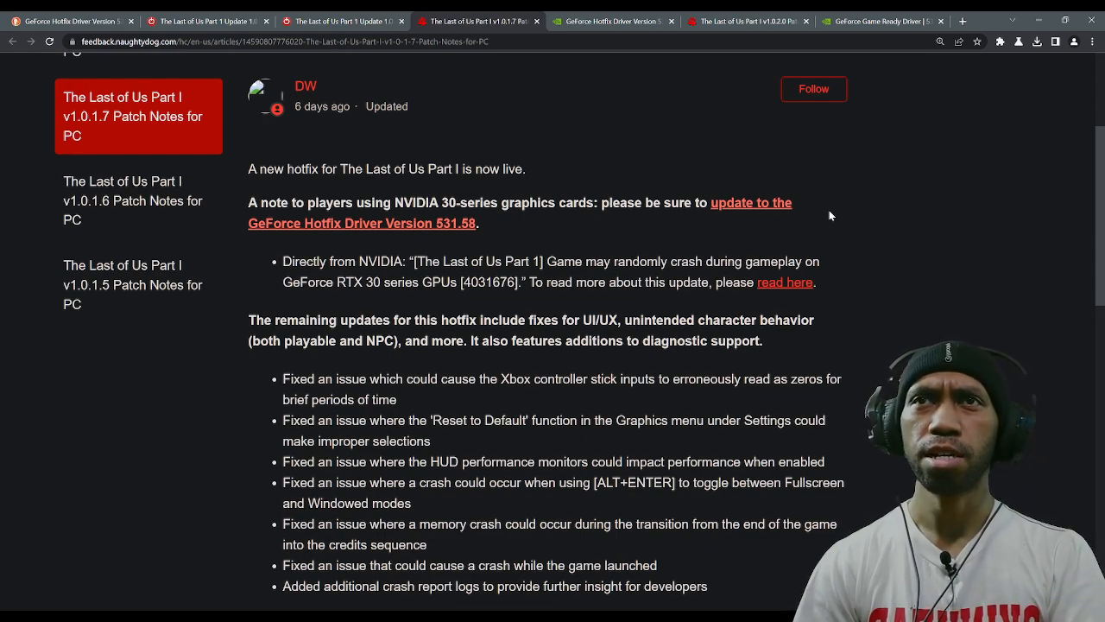
{"action": "mouse_move", "coordinate": [723, 189]}
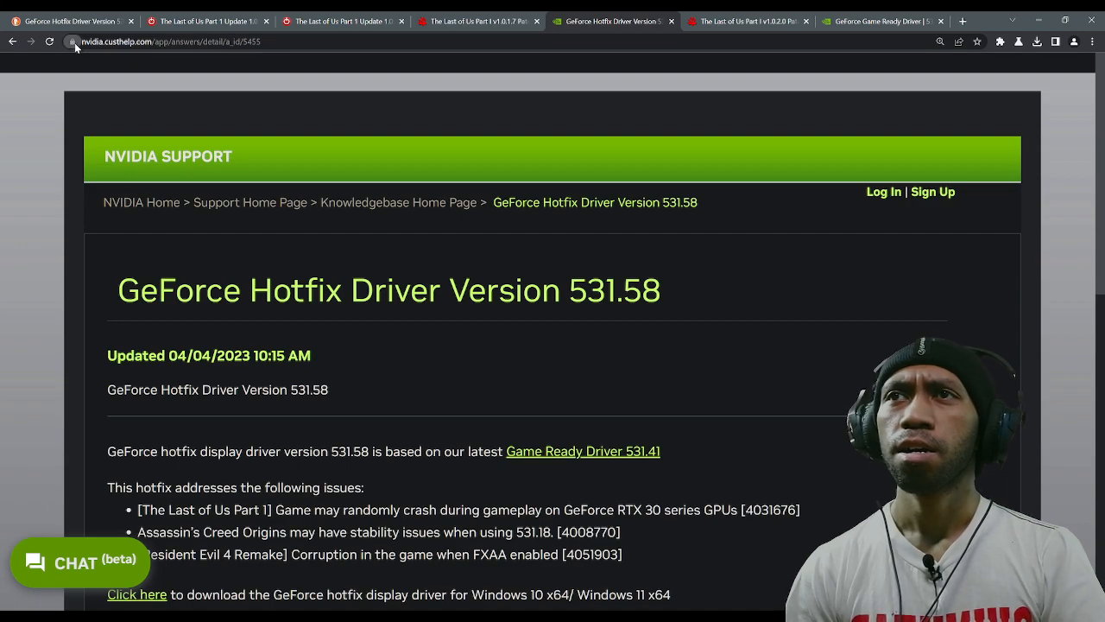
{"action": "mouse_move", "coordinate": [184, 104]}
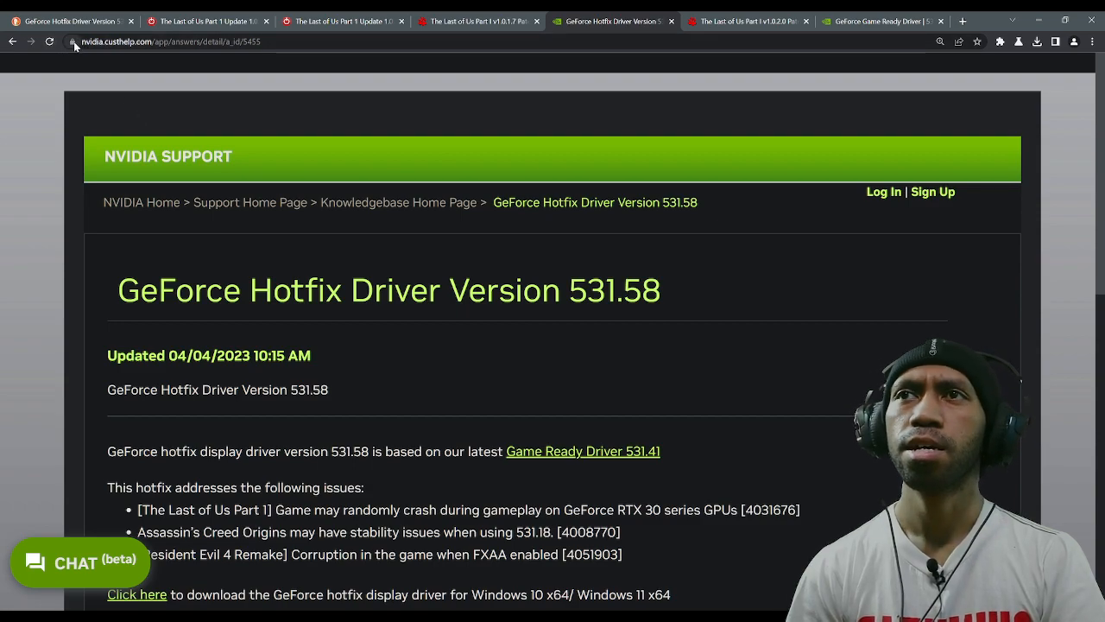
{"action": "scroll", "scroll_direction": "down", "scroll_amount": 3}
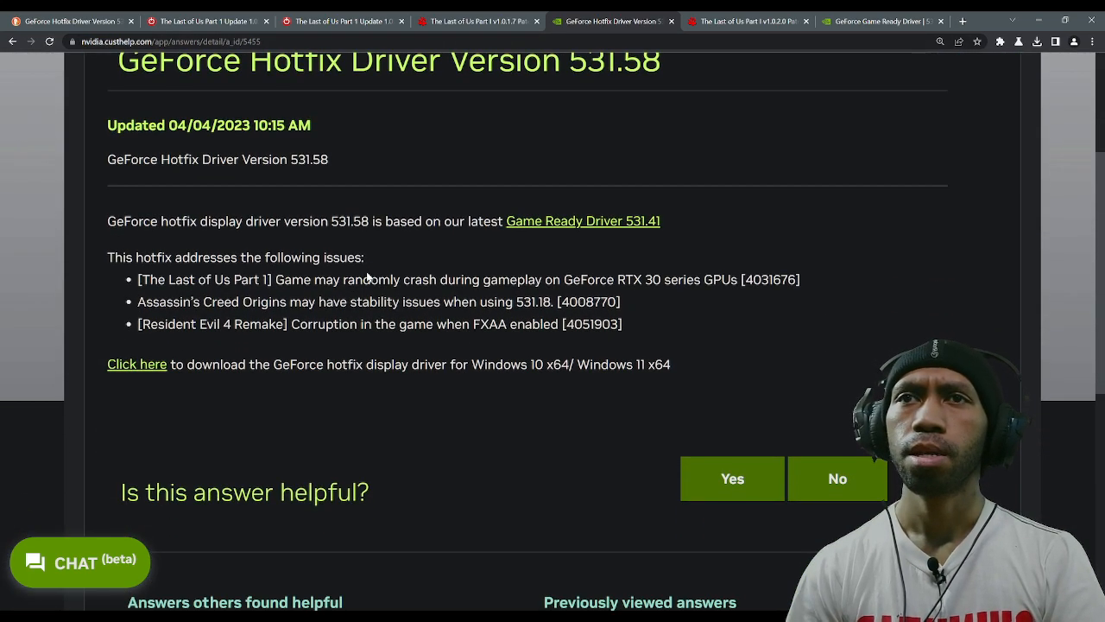
{"action": "scroll", "scroll_direction": "up", "scroll_amount": 3}
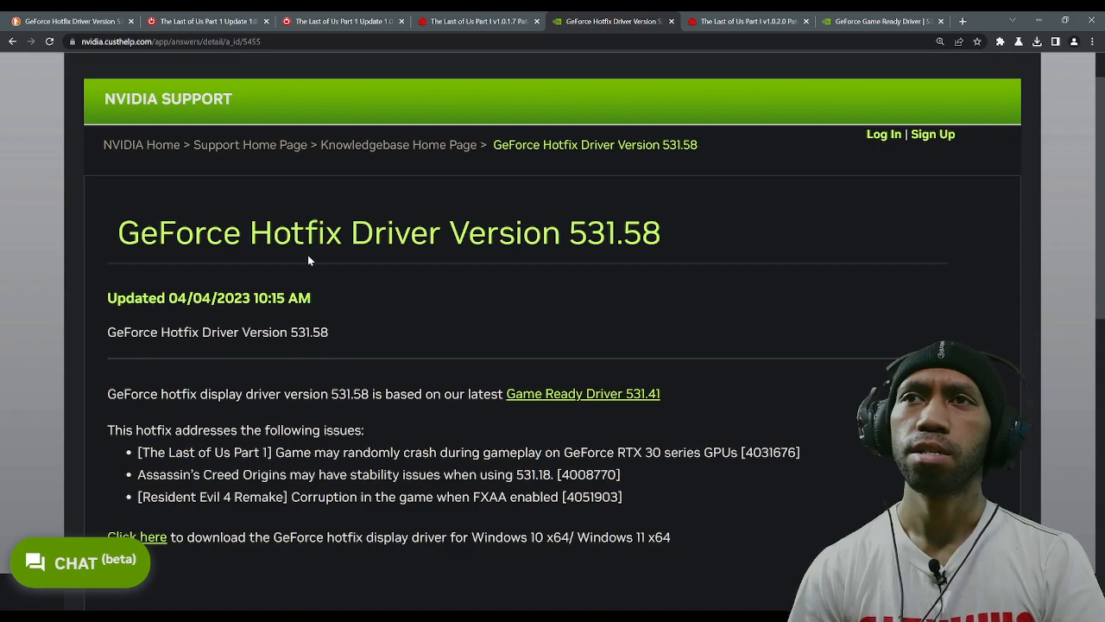
{"action": "mouse_move", "coordinate": [626, 243]}
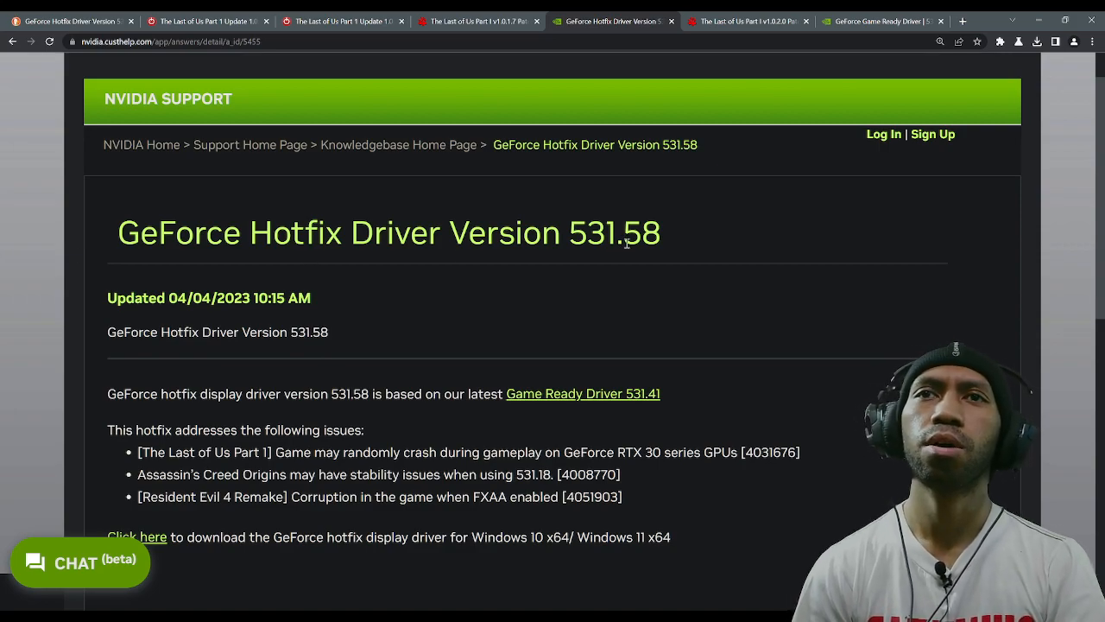
{"action": "scroll", "scroll_direction": "down", "scroll_amount": 3}
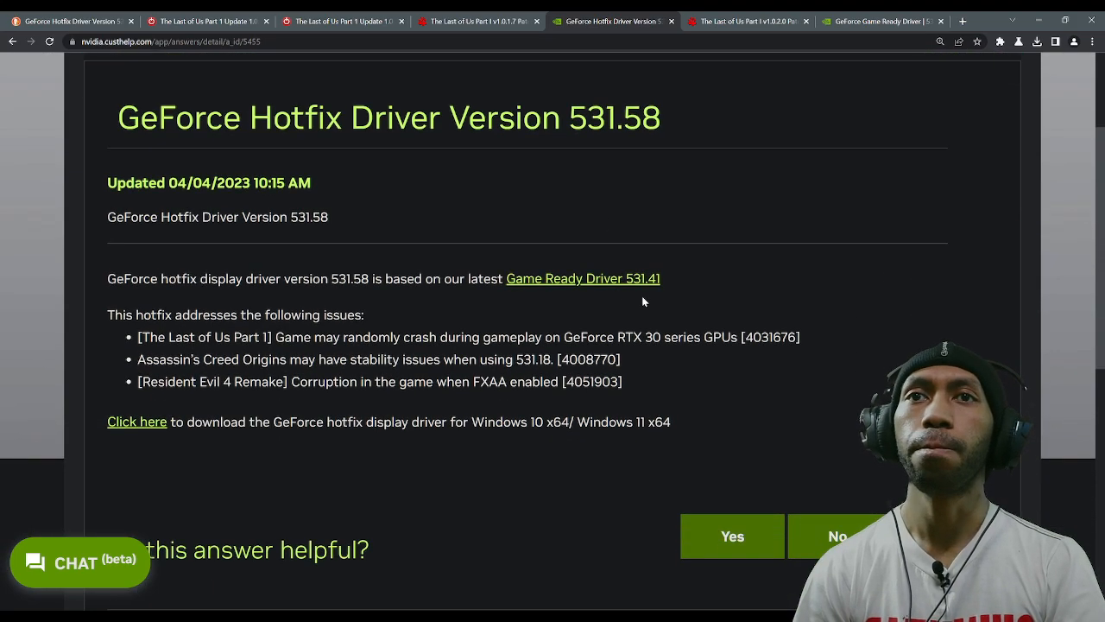
{"action": "mouse_move", "coordinate": [650, 278]}
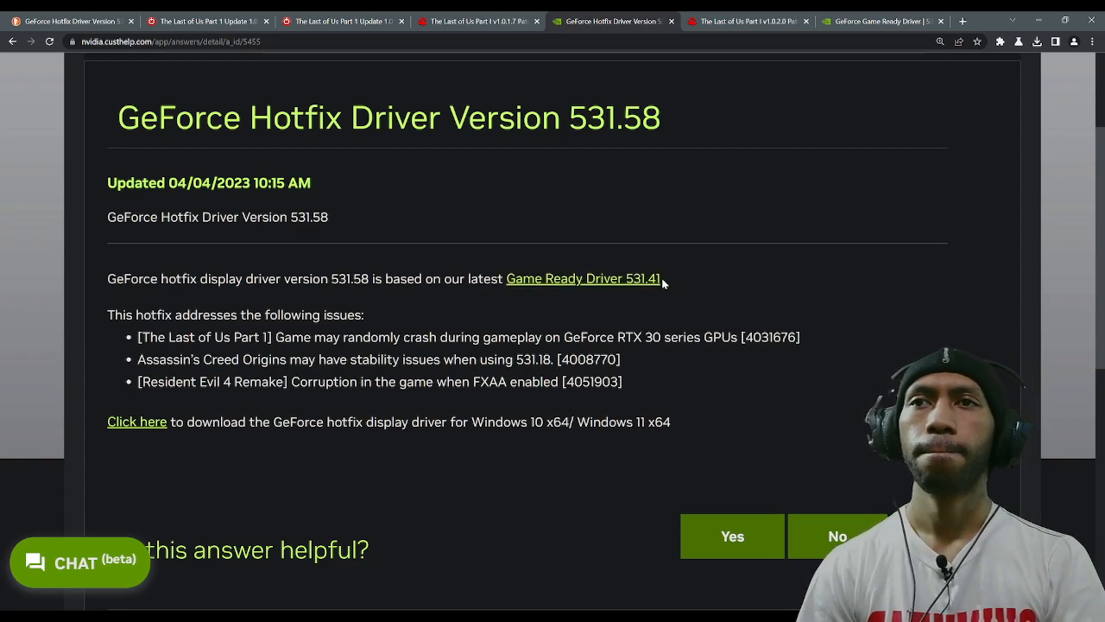
{"action": "scroll", "scroll_direction": "down", "scroll_amount": 3}
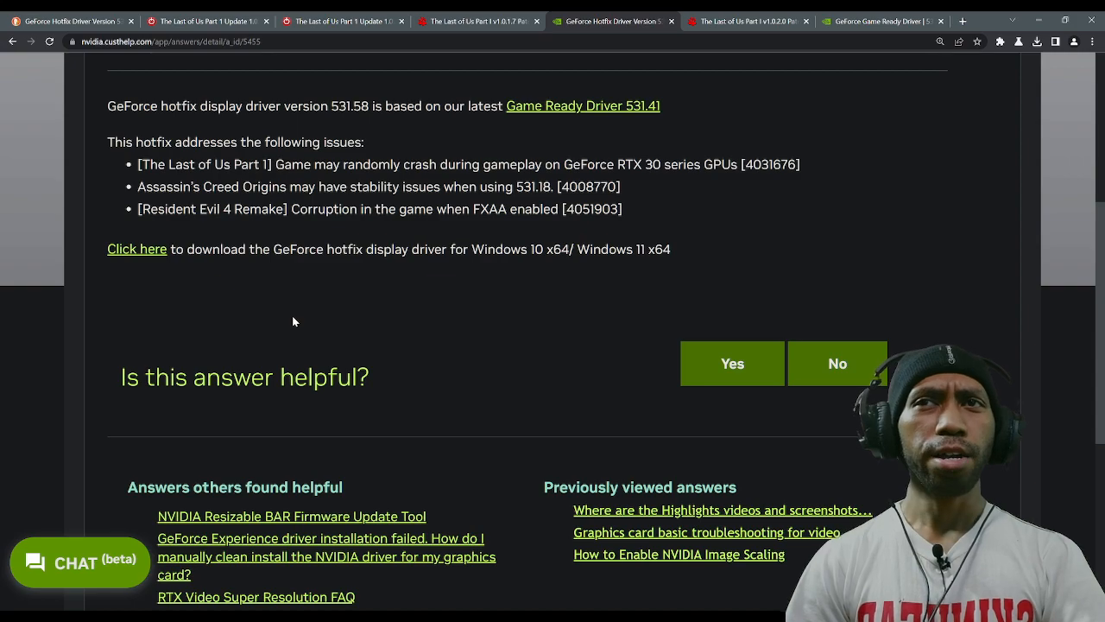
{"action": "scroll", "scroll_direction": "up", "scroll_amount": 3}
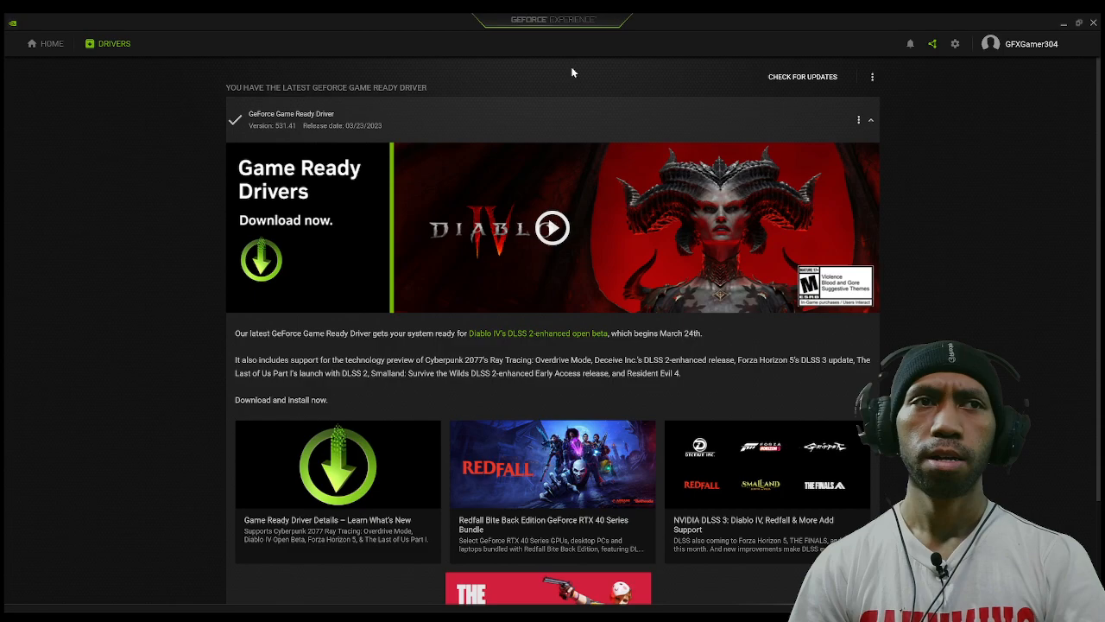
{"action": "mouse_move", "coordinate": [1068, 200]}
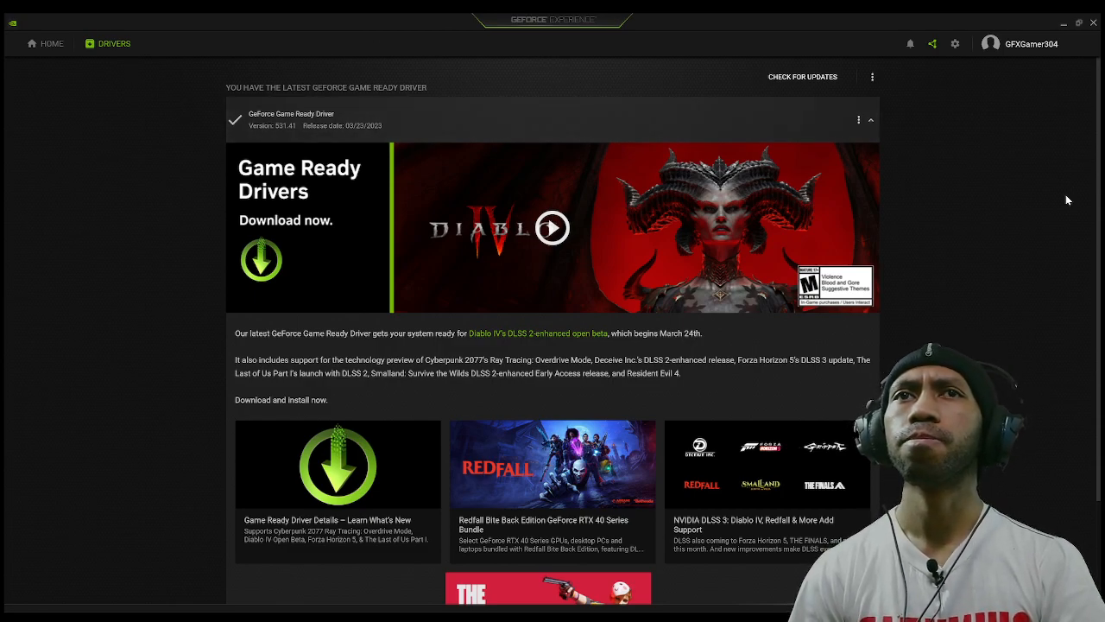
{"action": "mouse_move", "coordinate": [808, 95]}
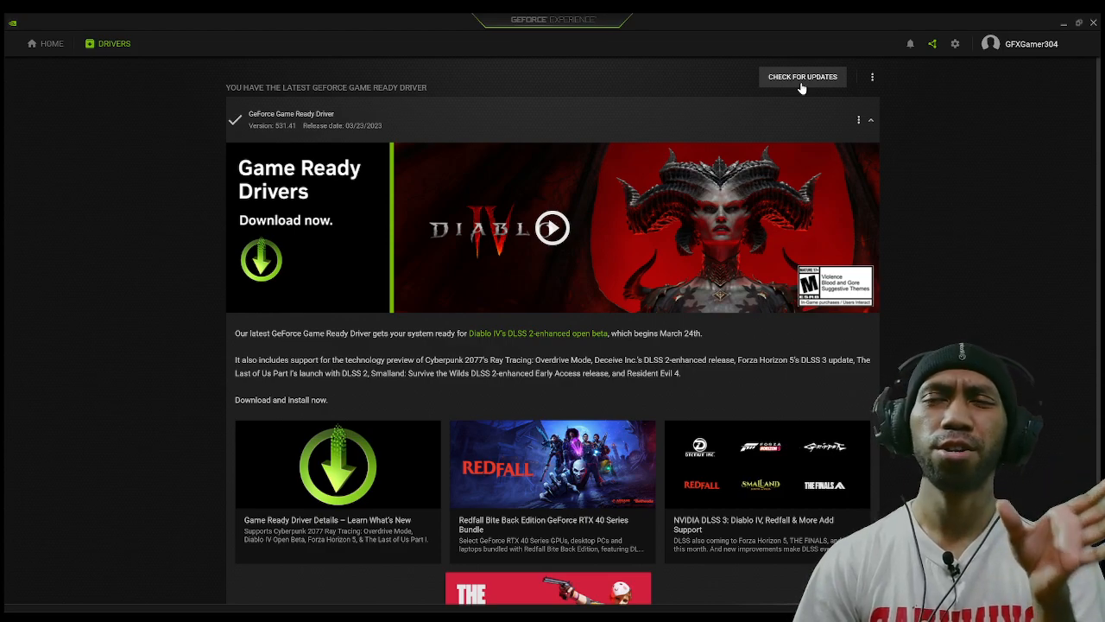
{"action": "mouse_move", "coordinate": [1101, 183]}
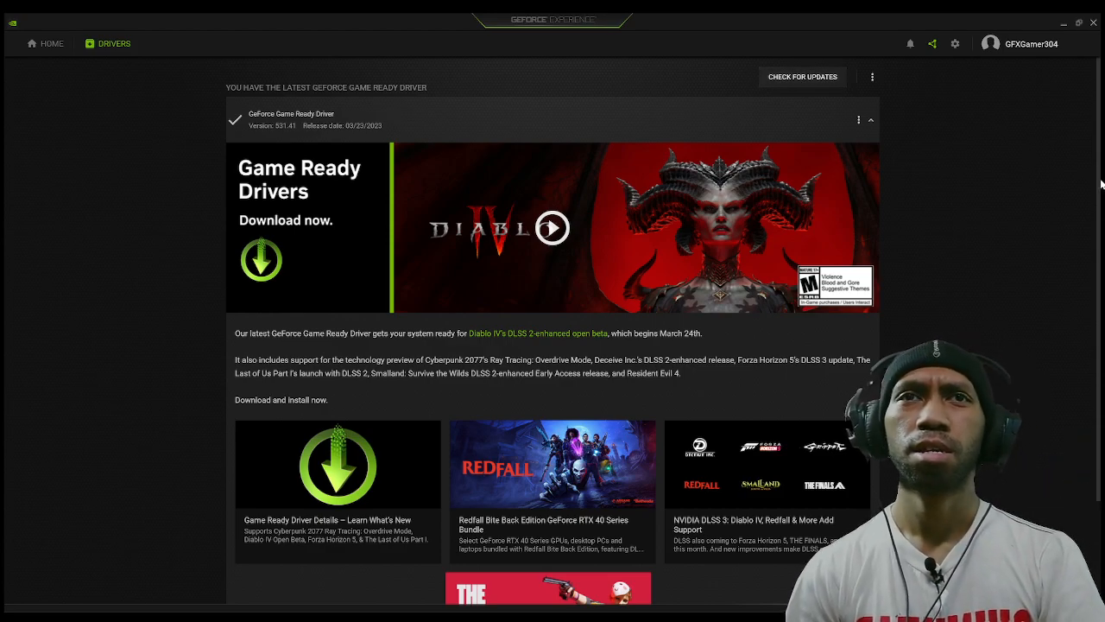
{"action": "mouse_move", "coordinate": [165, 178]}
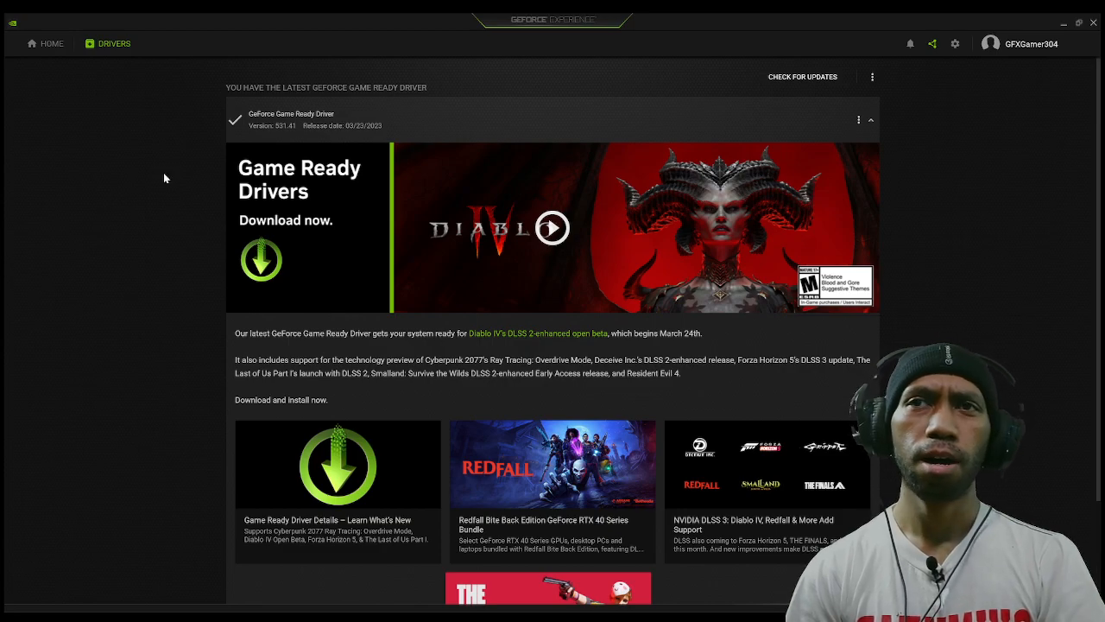
{"action": "mouse_move", "coordinate": [207, 406]}
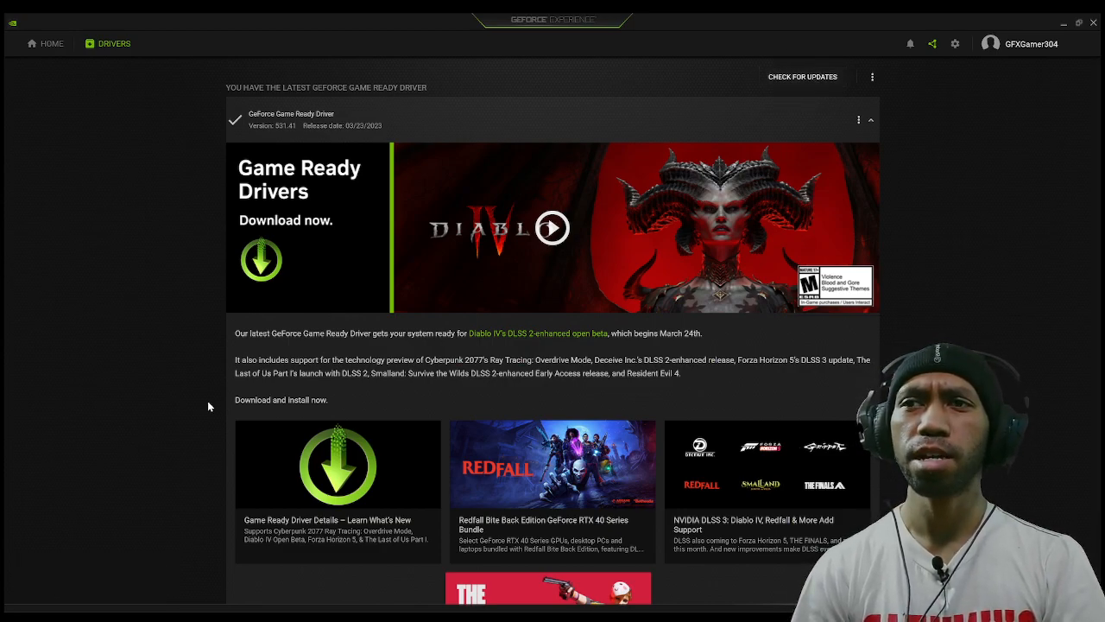
Recheck the GeForce Experience Drivers page showing Game Ready Driver 531.41 installed
{"action": "left_click", "coordinate": [802, 76]}
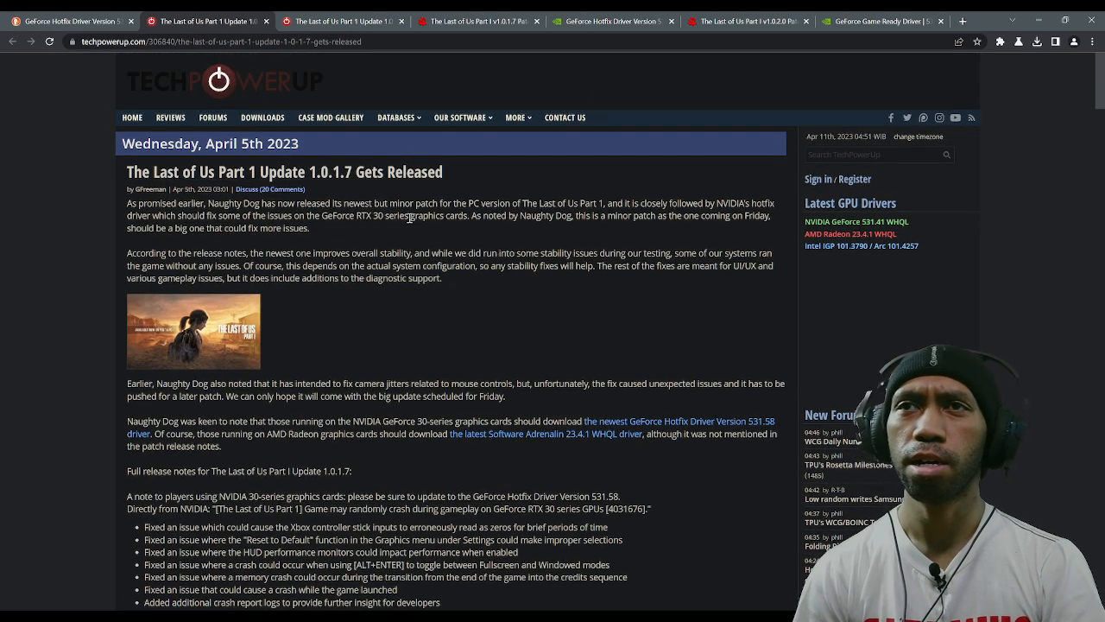
{"action": "mouse_move", "coordinate": [601, 97]}
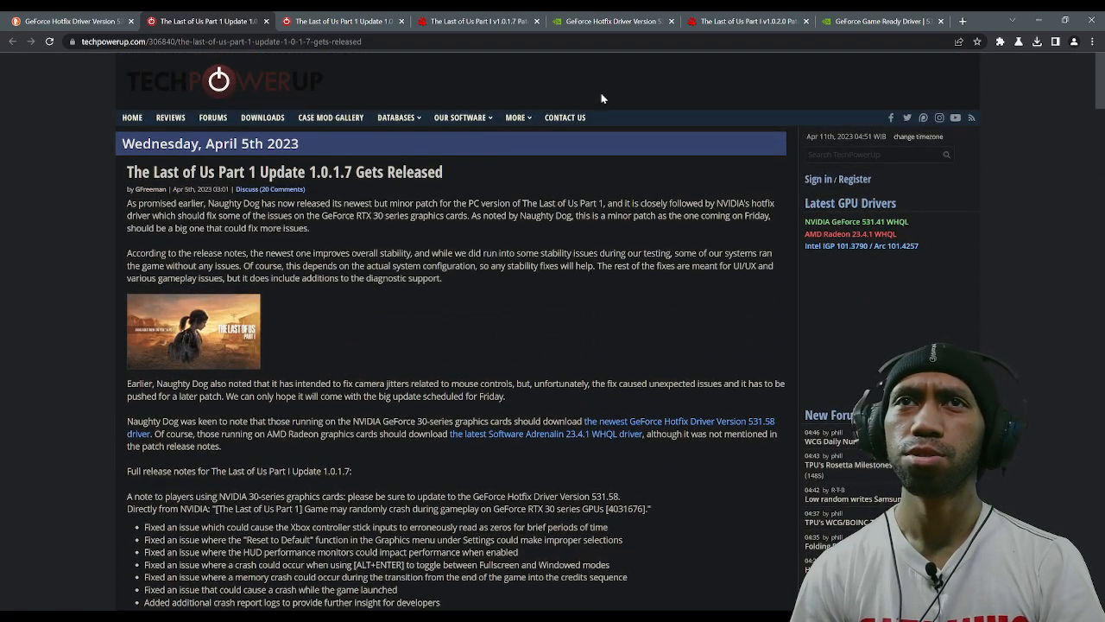
Browse the TechPowerUp forum comments on Update 1.0.1.7, then return to the 531.58 hotfix page
{"action": "left_click", "coordinate": [341, 20]}
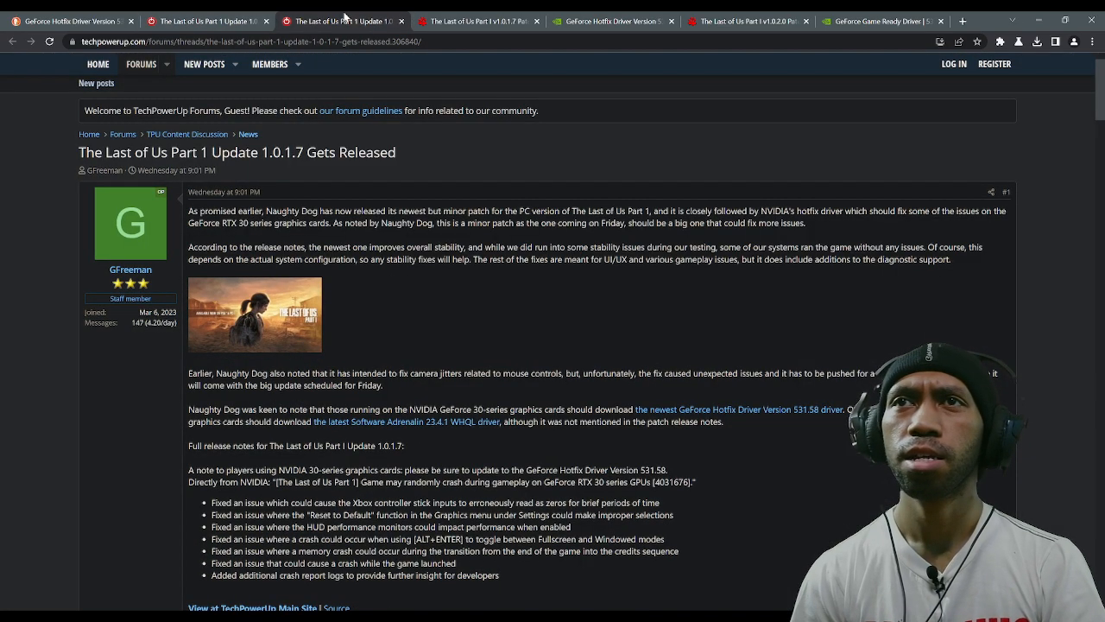
{"action": "scroll", "scroll_direction": "down", "scroll_amount": 3}
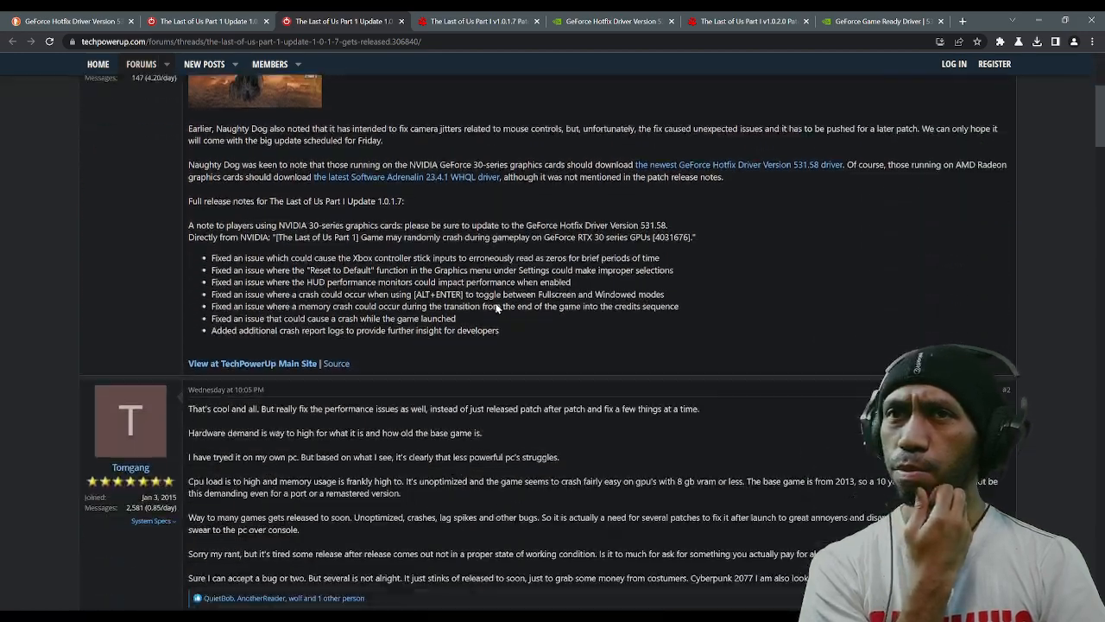
{"action": "scroll", "scroll_direction": "down", "scroll_amount": 3}
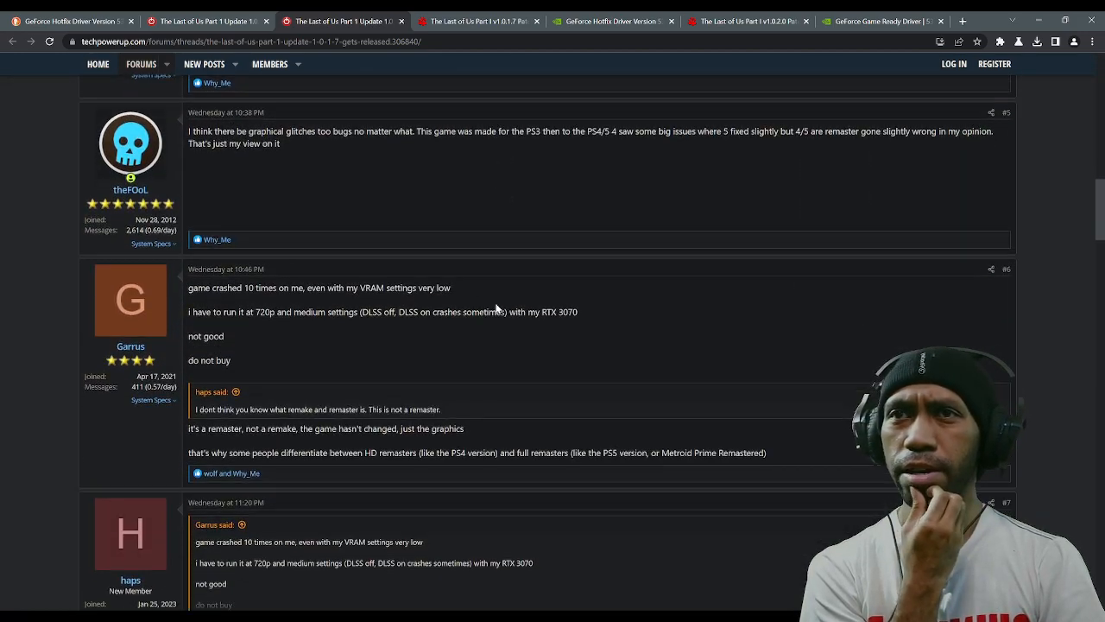
{"action": "scroll", "scroll_direction": "down", "scroll_amount": 3}
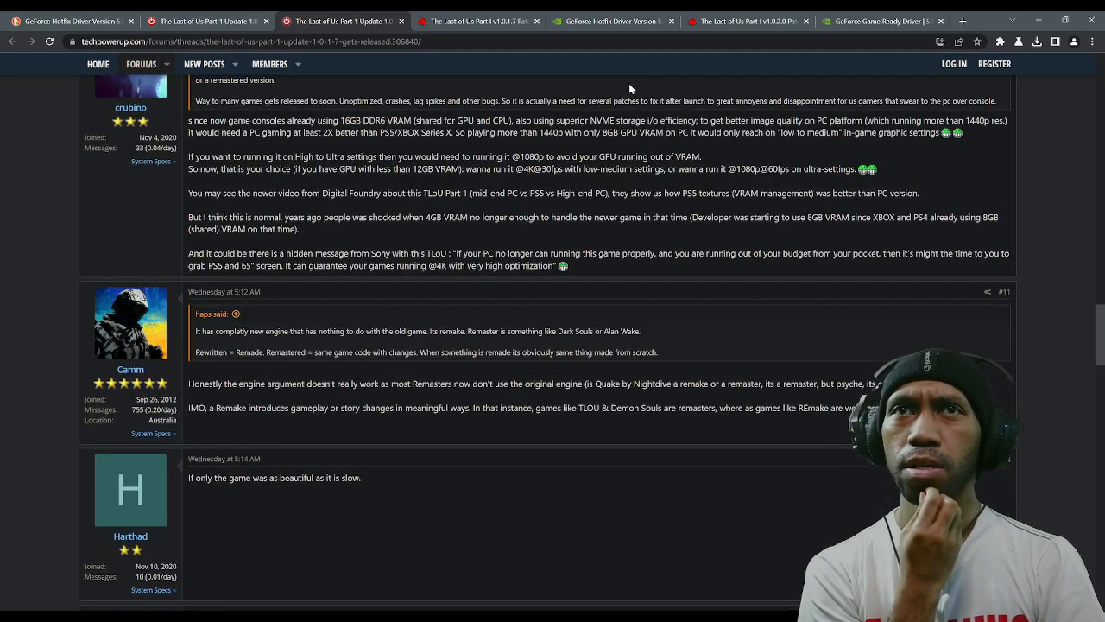
{"action": "left_click", "coordinate": [613, 21]}
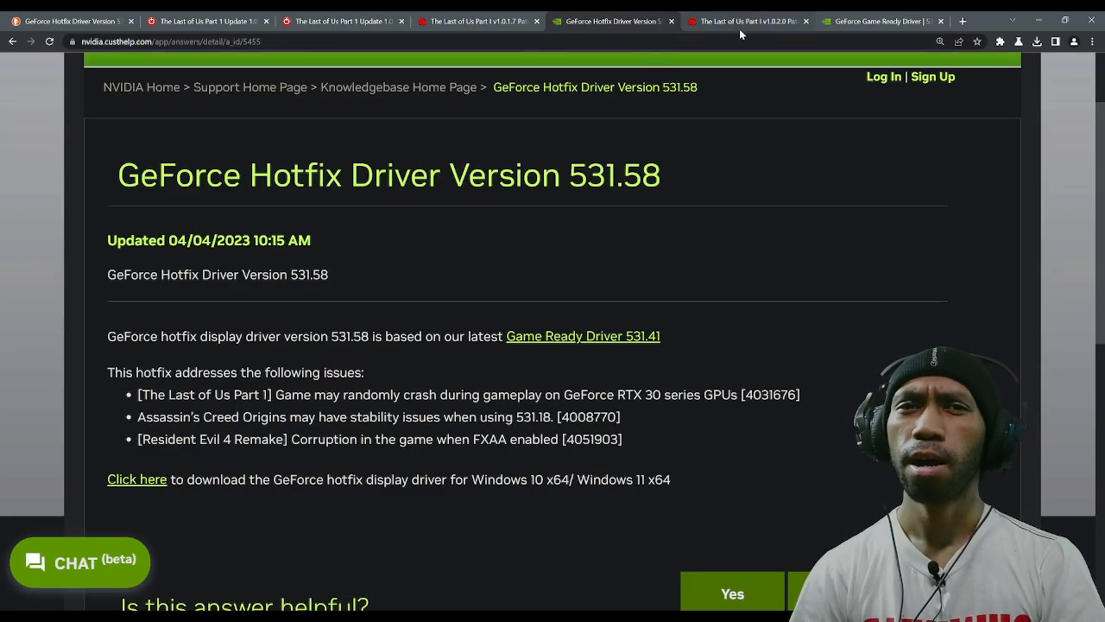
{"action": "mouse_move", "coordinate": [769, 203]}
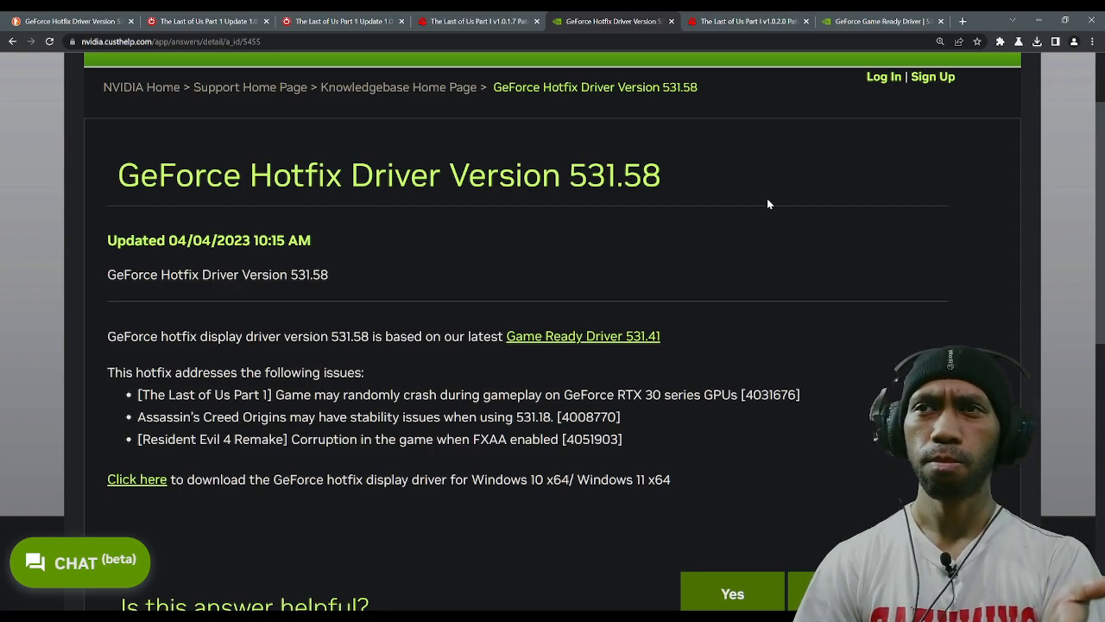
{"action": "mouse_move", "coordinate": [804, 76]}
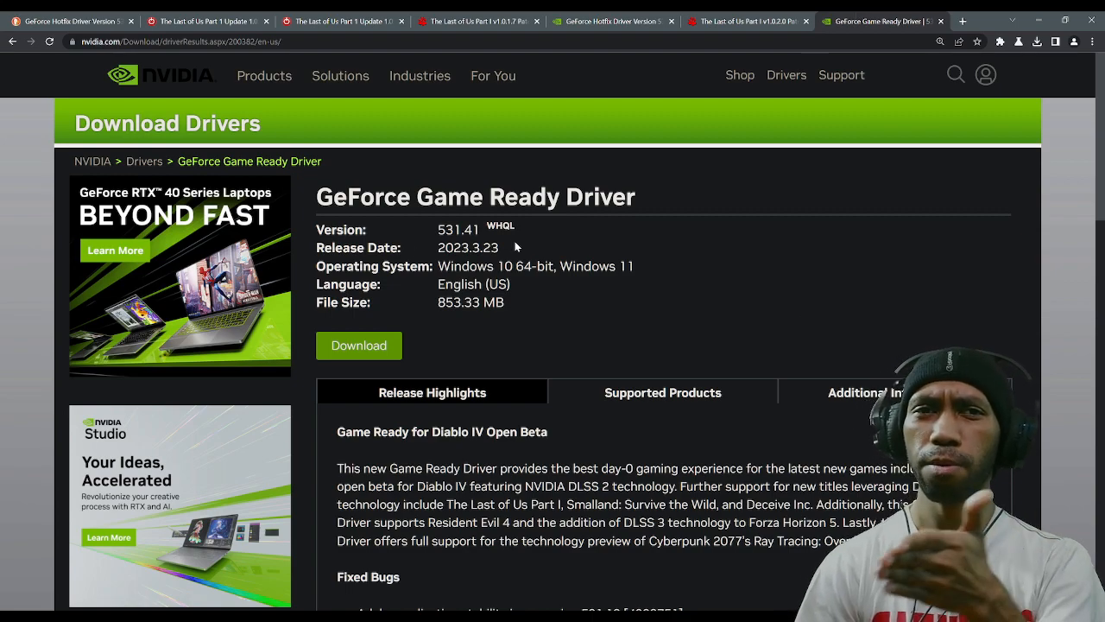
Skim the Game Ready Driver 531.41 page, then go to NVIDIA's Driver Downloads search page
{"action": "scroll", "scroll_direction": "down", "scroll_amount": 3}
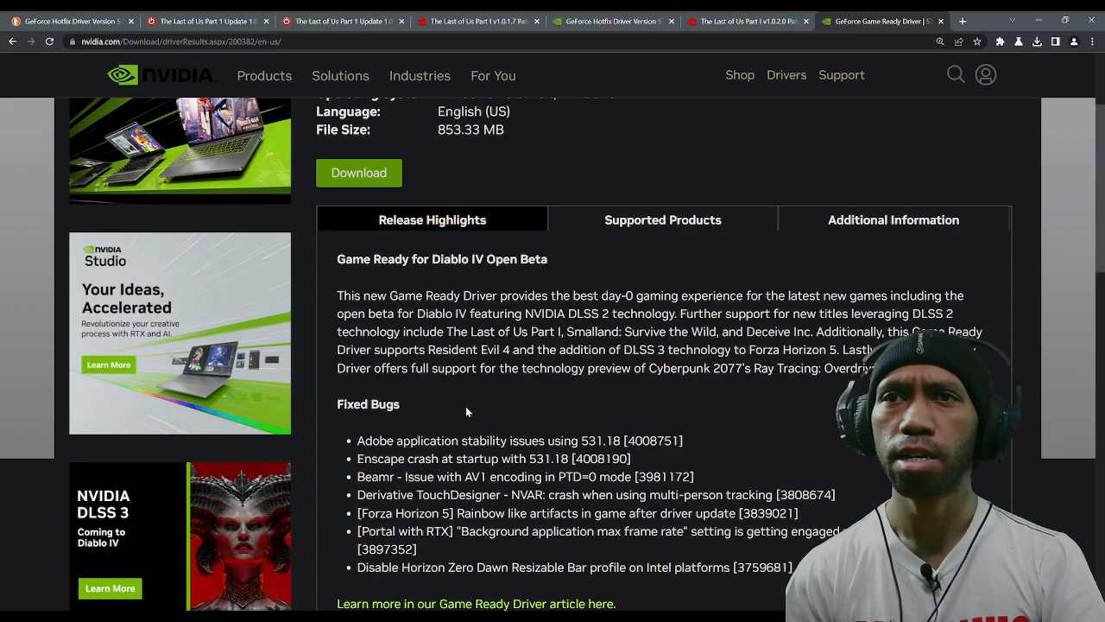
{"action": "scroll", "scroll_direction": "up", "scroll_amount": 3}
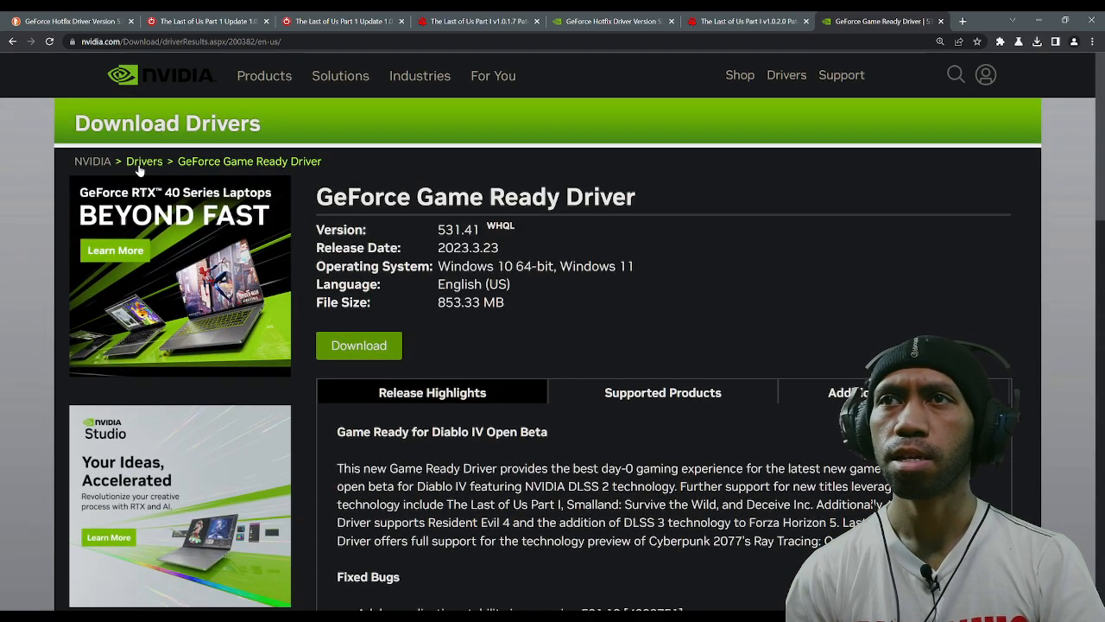
{"action": "left_click", "coordinate": [144, 161]}
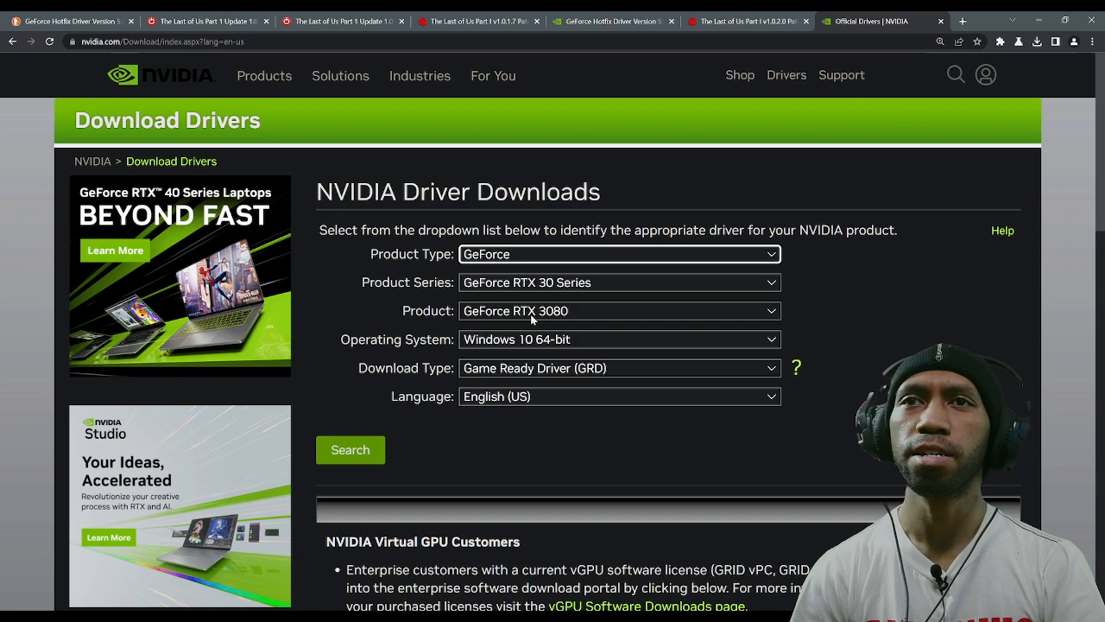
{"action": "mouse_move", "coordinate": [533, 346]}
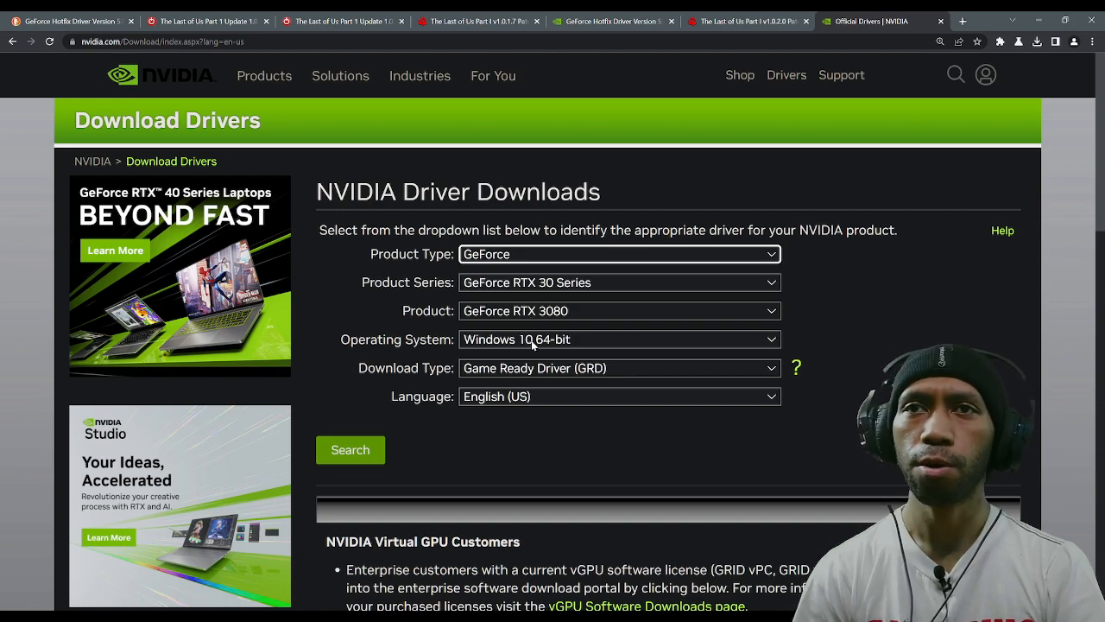
{"action": "mouse_move", "coordinate": [484, 437]}
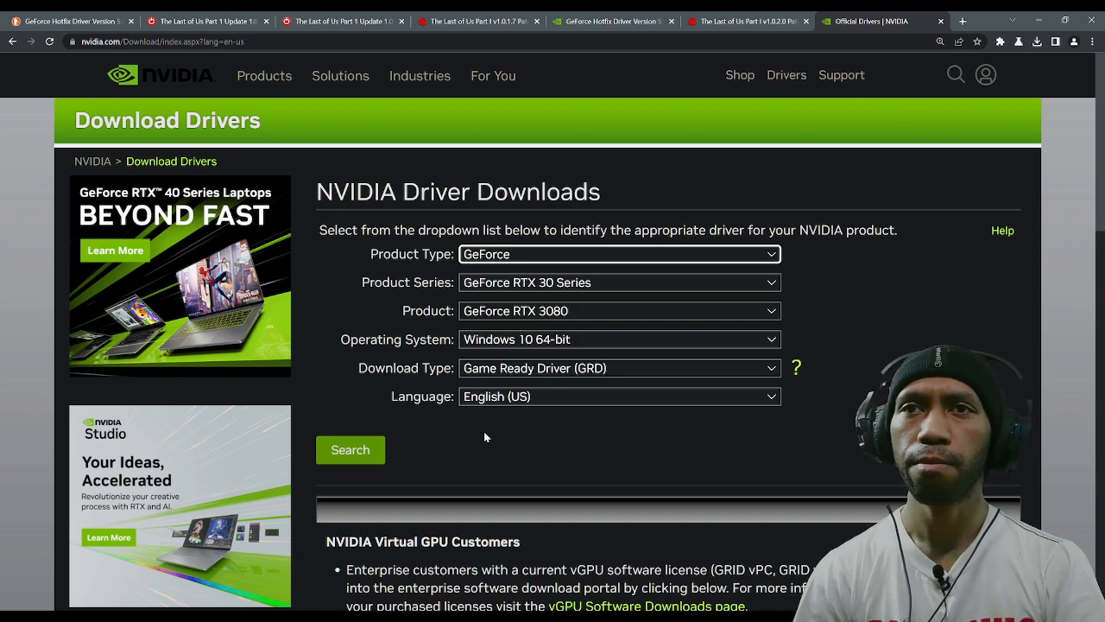
Search drivers for GeForce RTX 3080, finding 531.41, then return to the 531.58 hotfix page
{"action": "scroll", "scroll_direction": "down", "scroll_amount": 3}
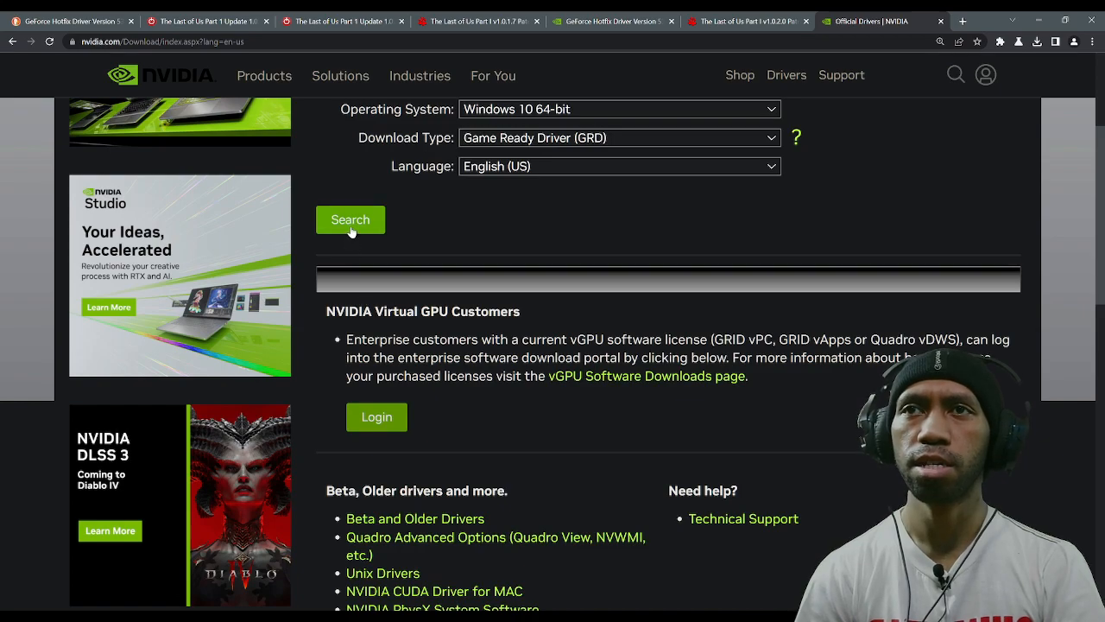
{"action": "left_click", "coordinate": [349, 219]}
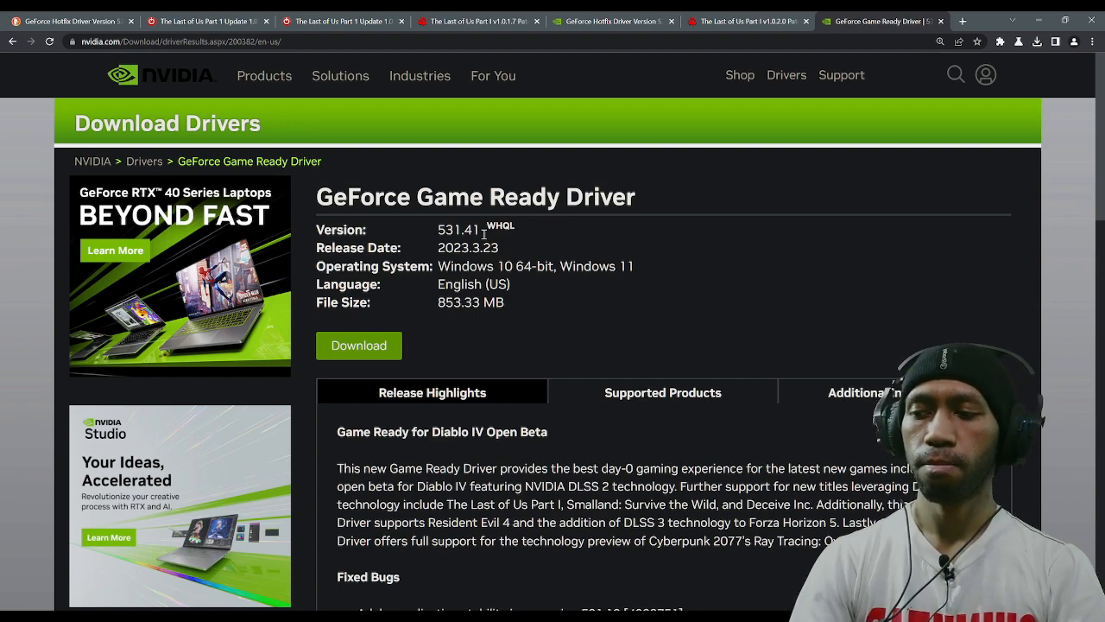
{"action": "mouse_move", "coordinate": [481, 232]}
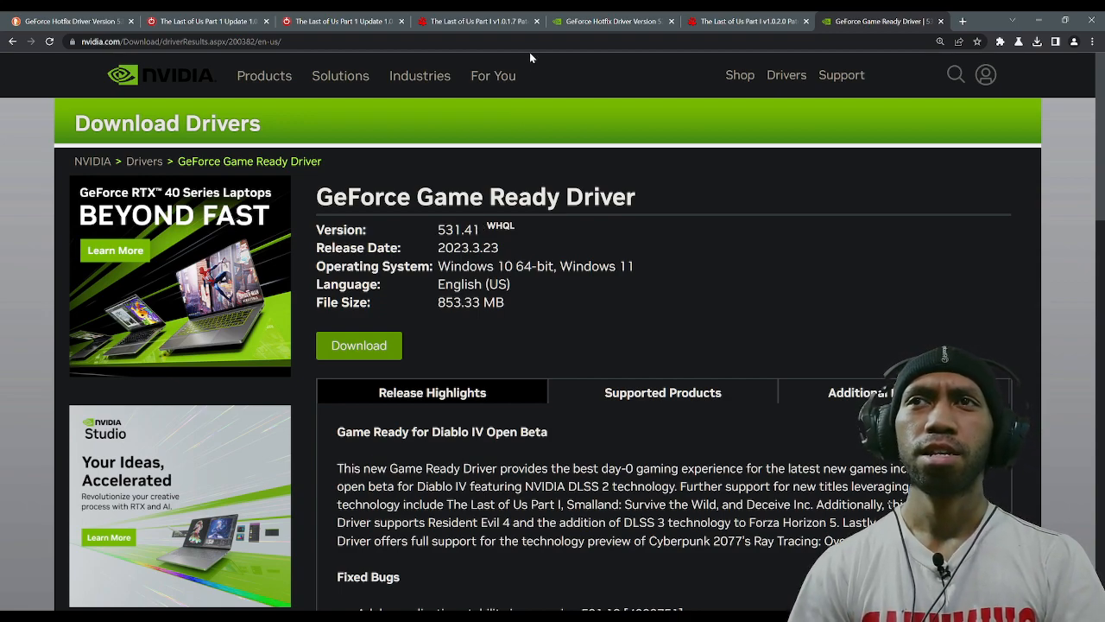
{"action": "mouse_move", "coordinate": [572, 113]}
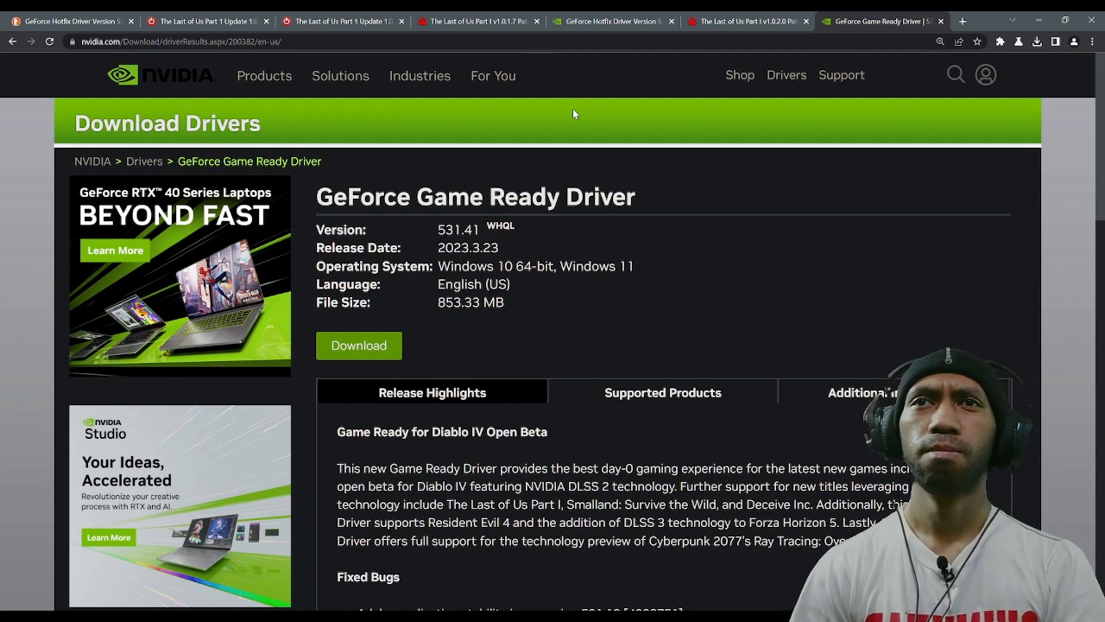
{"action": "mouse_move", "coordinate": [538, 240]}
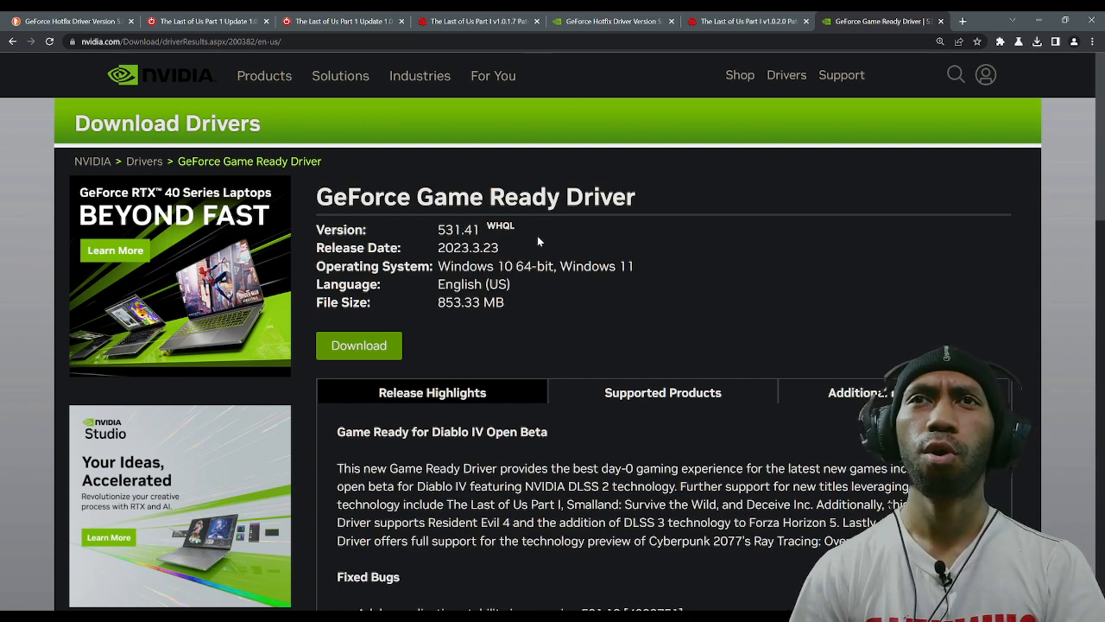
{"action": "left_click", "coordinate": [477, 21]}
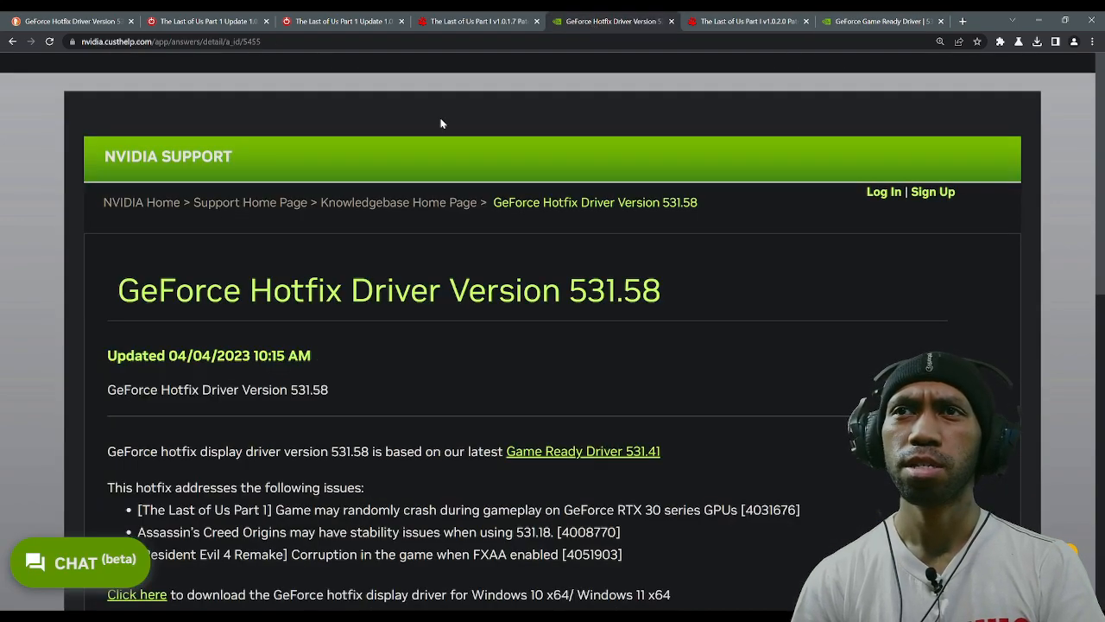
{"action": "mouse_move", "coordinate": [69, 78]}
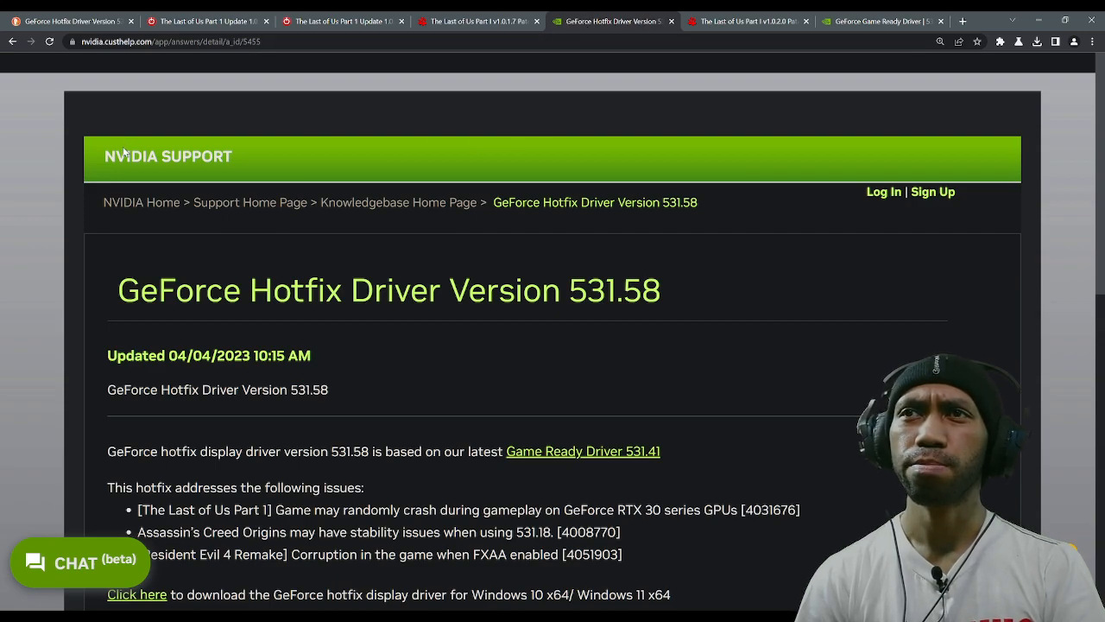
{"action": "double_click", "coordinate": [167, 156]}
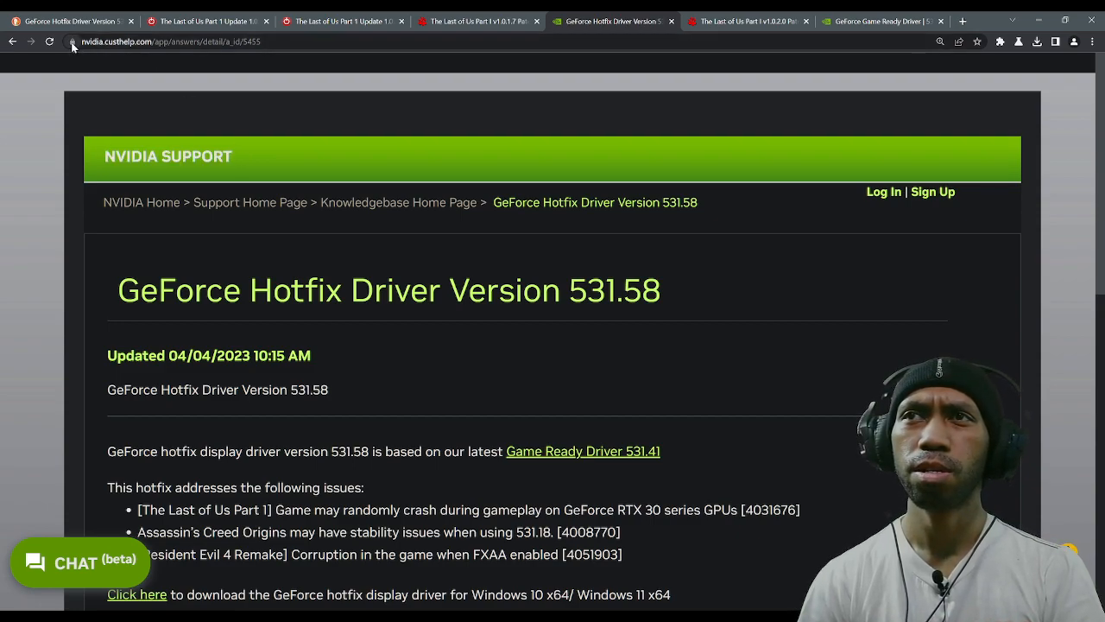
{"action": "mouse_move", "coordinate": [127, 53]}
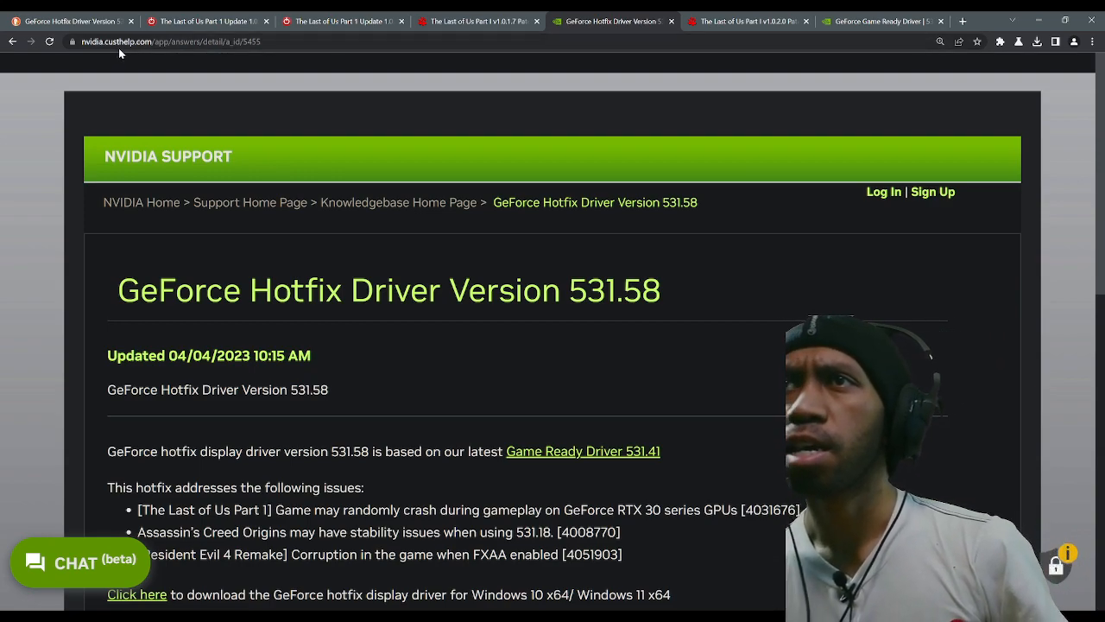
{"action": "mouse_move", "coordinate": [138, 55]}
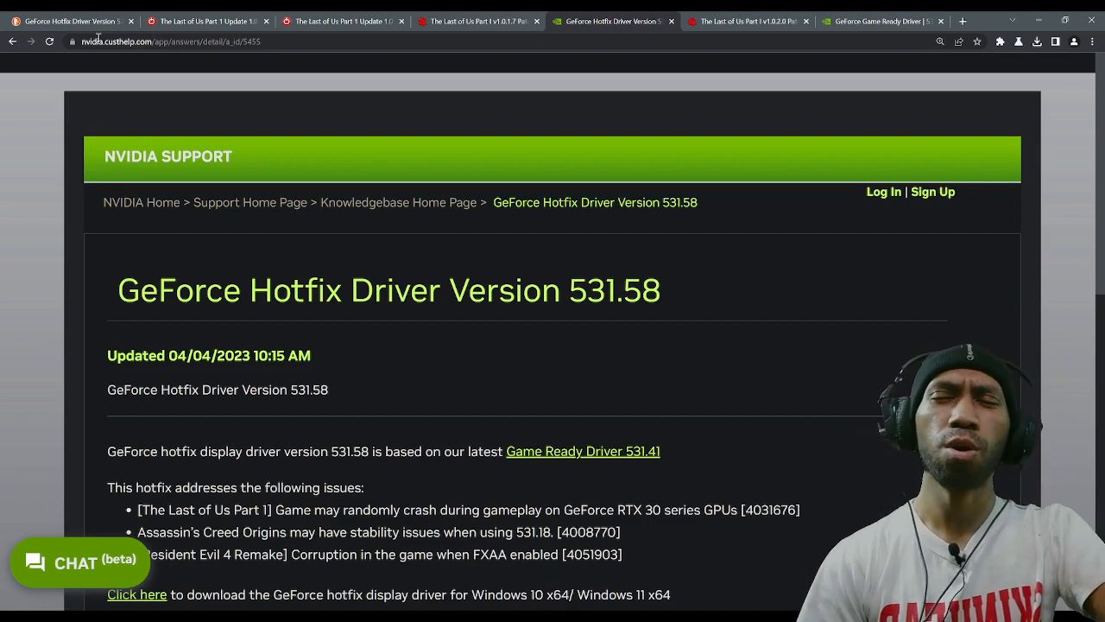
{"action": "mouse_move", "coordinate": [465, 343]}
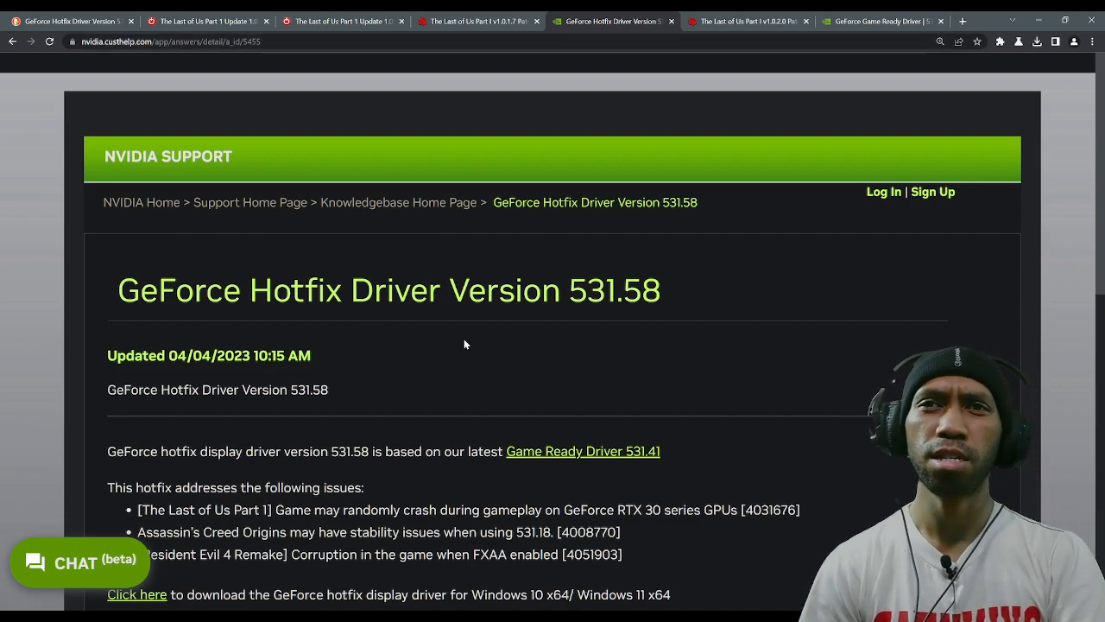
{"action": "scroll", "scroll_direction": "up", "scroll_amount": 3}
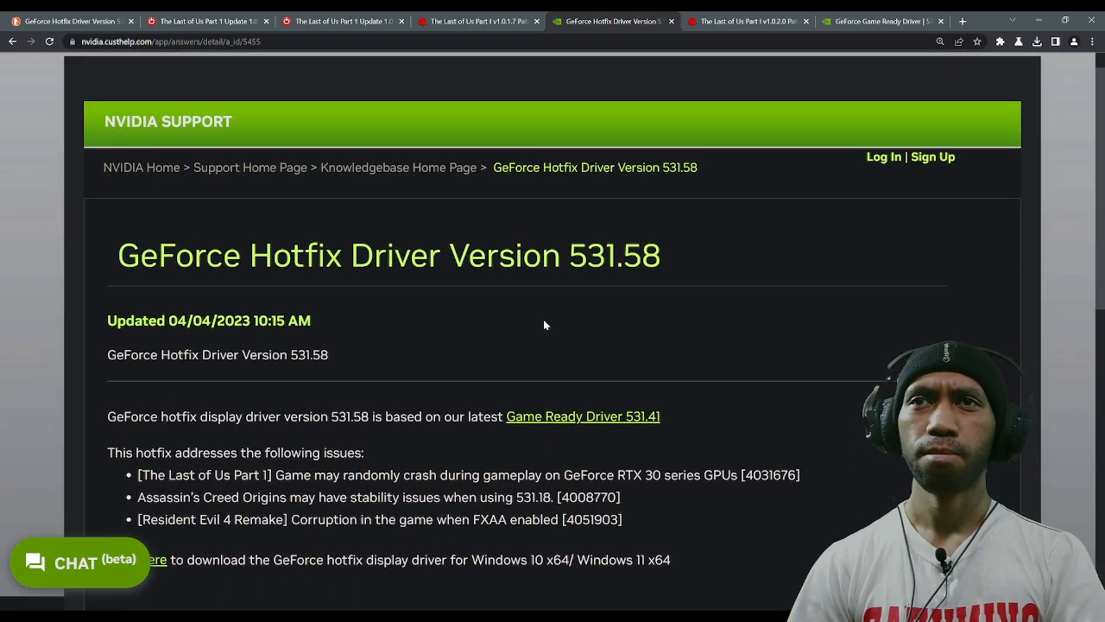
{"action": "scroll", "scroll_direction": "up", "scroll_amount": 3}
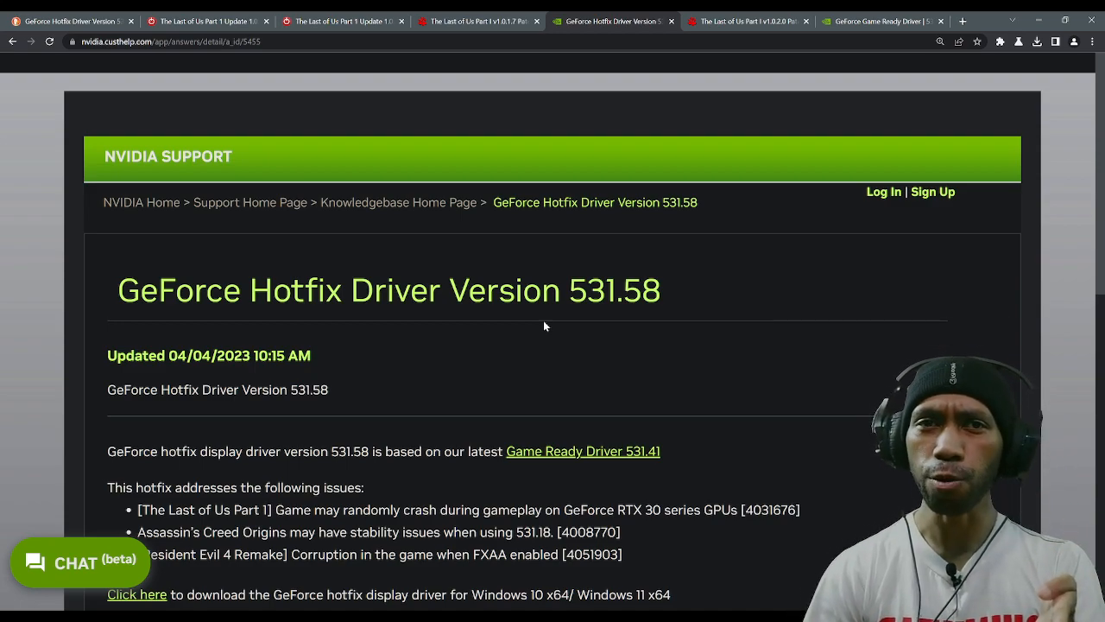
{"action": "mouse_move", "coordinate": [666, 280]}
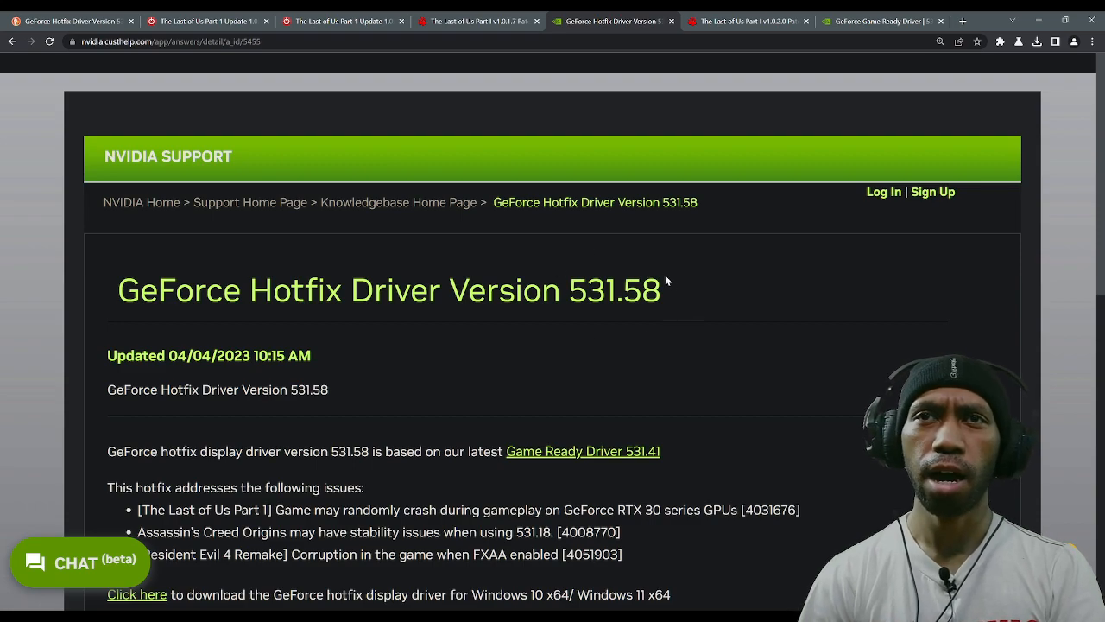
{"action": "mouse_move", "coordinate": [578, 265]}
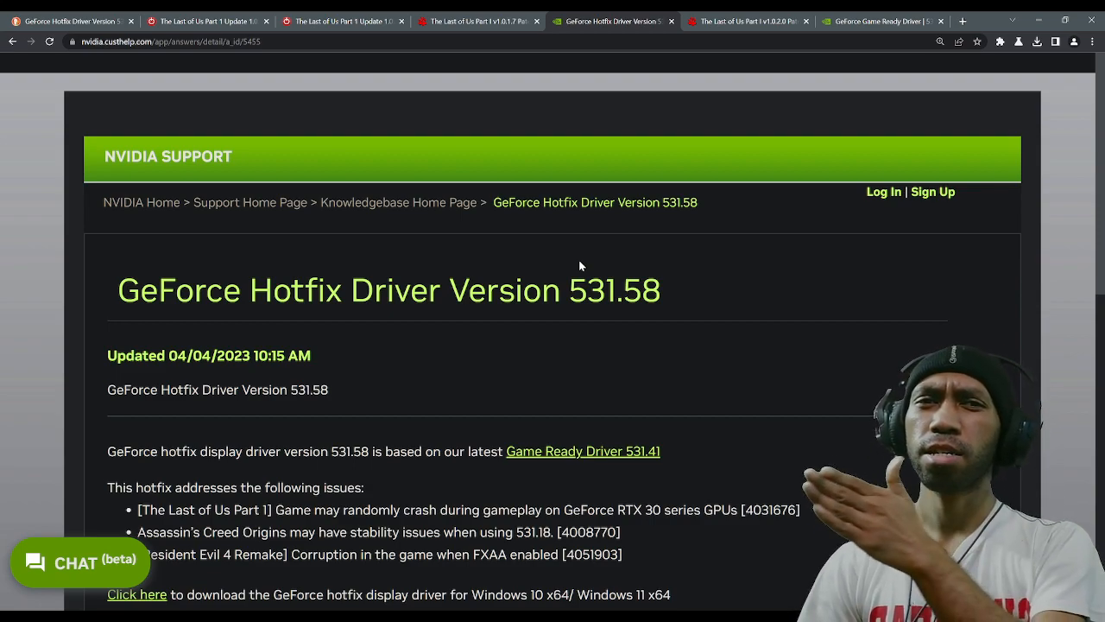
{"action": "mouse_move", "coordinate": [695, 298]}
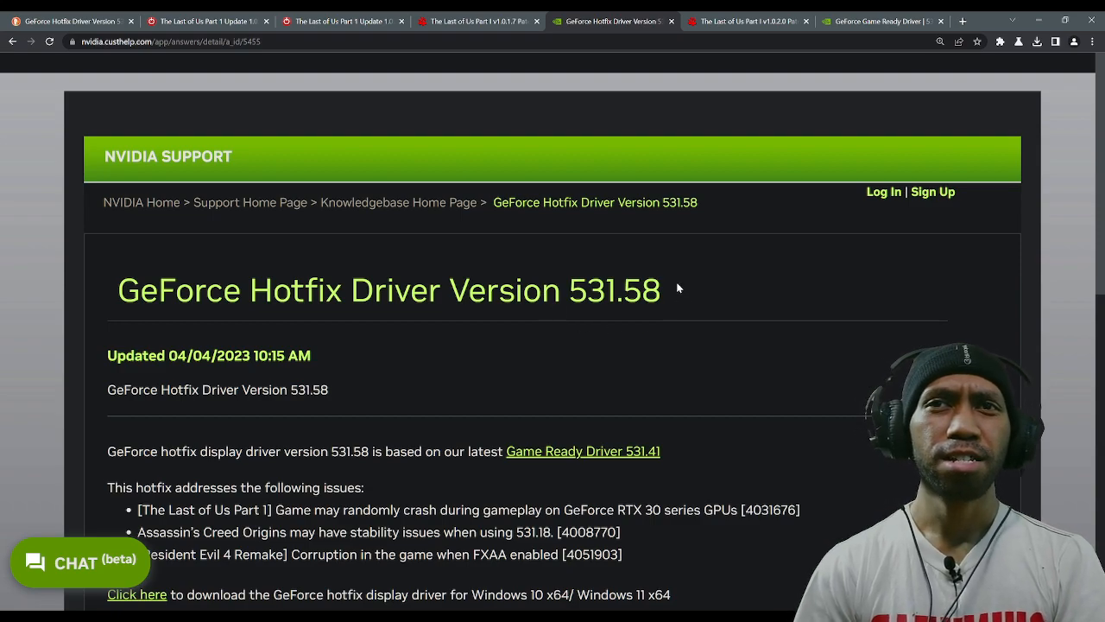
{"action": "mouse_move", "coordinate": [587, 280]}
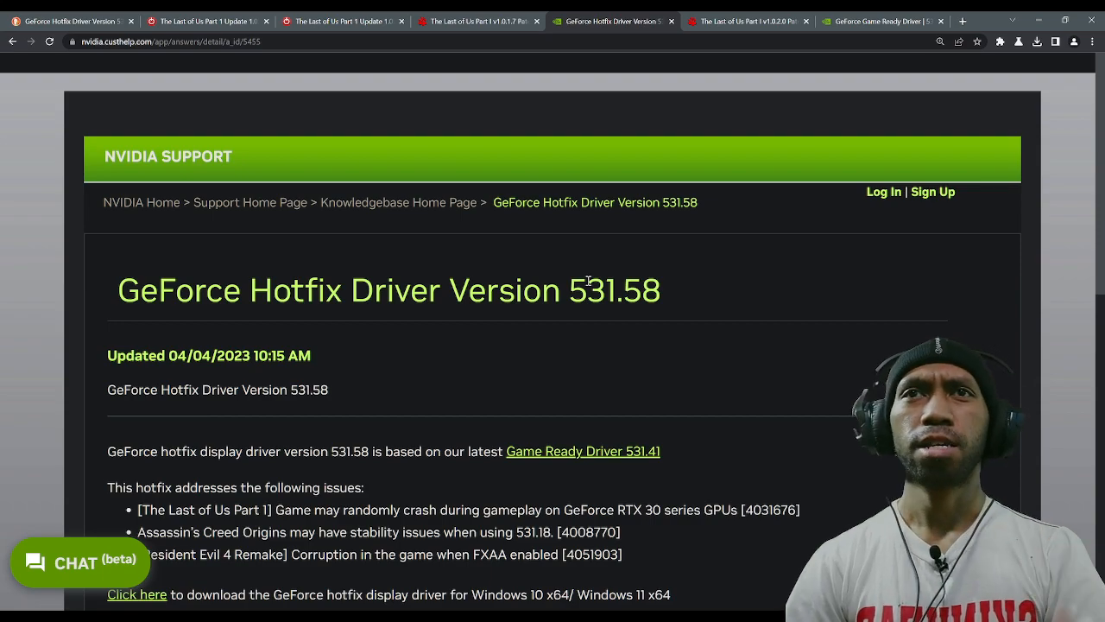
{"action": "left_click", "coordinate": [746, 21]}
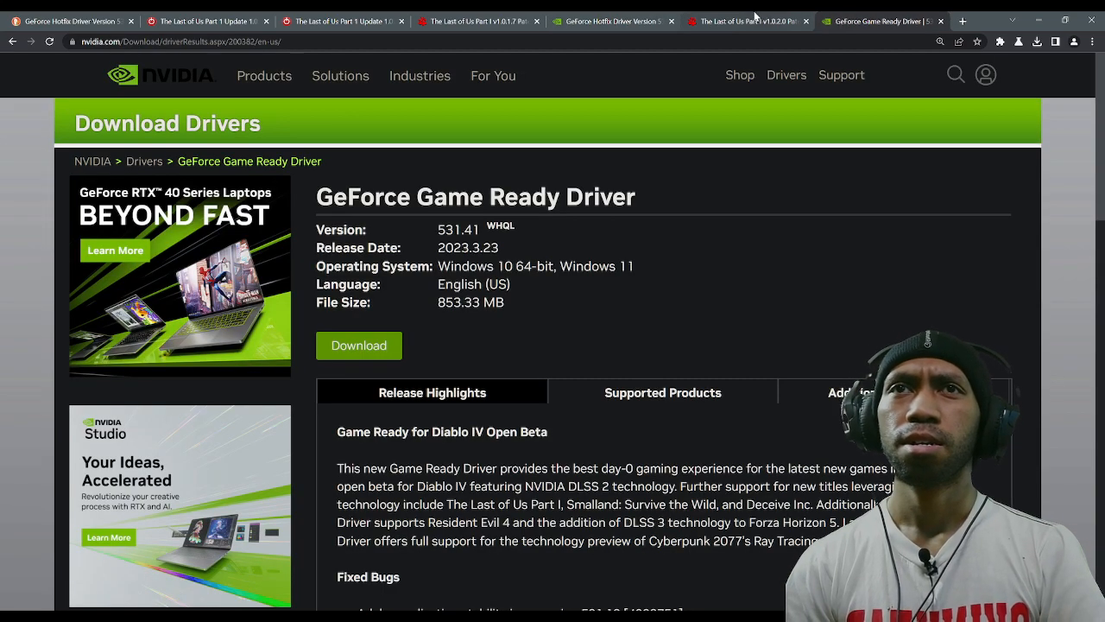
{"action": "left_click", "coordinate": [742, 21]}
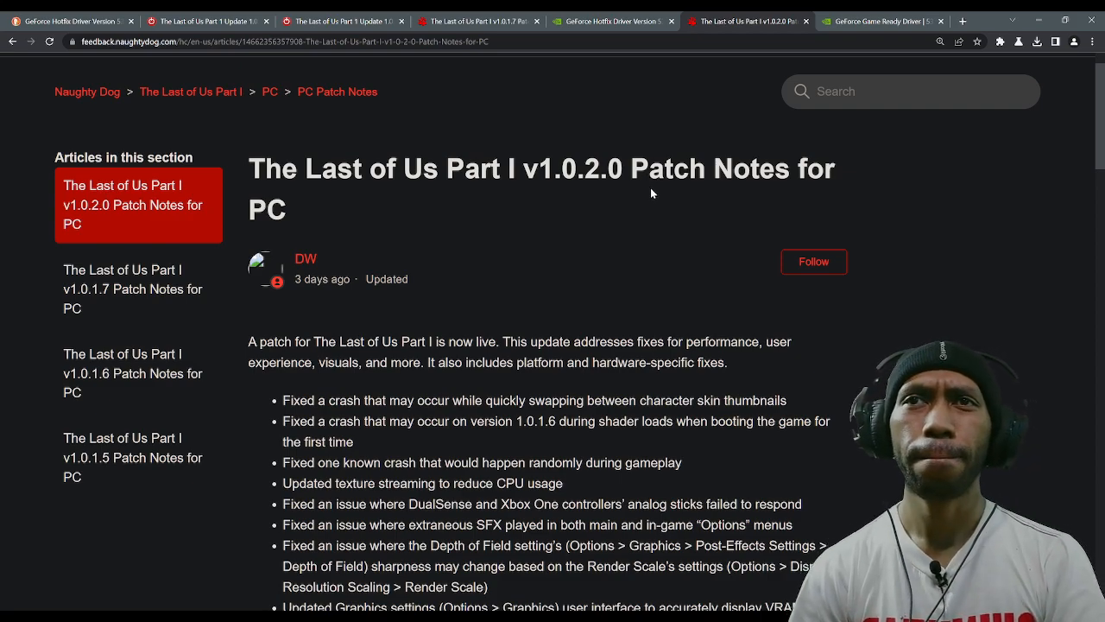
{"action": "mouse_move", "coordinate": [512, 320]}
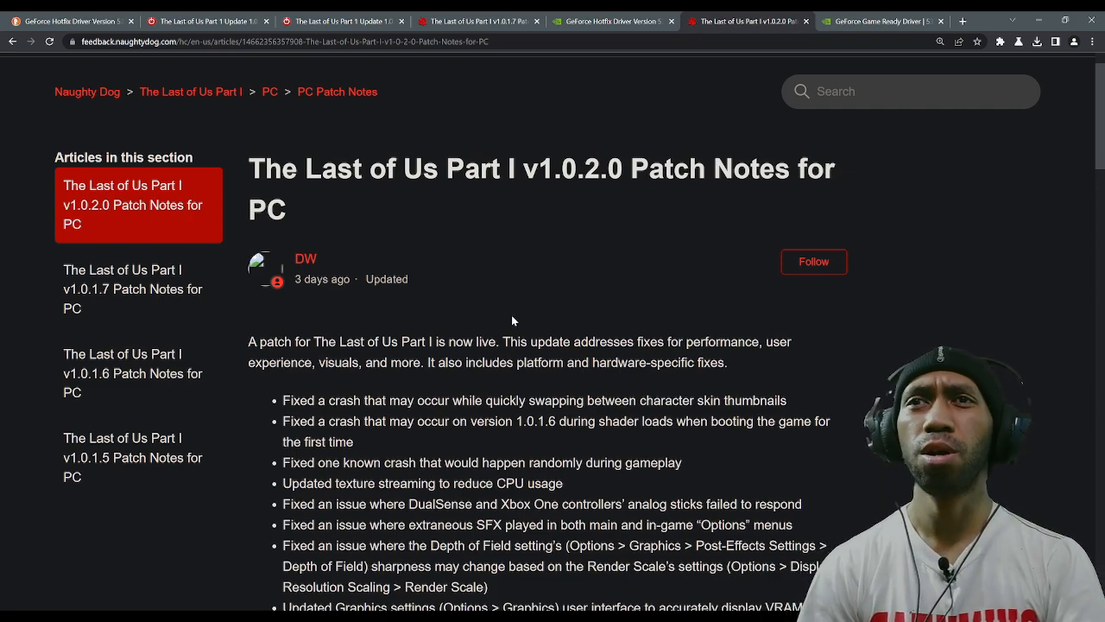
{"action": "scroll", "scroll_direction": "up", "scroll_amount": 3}
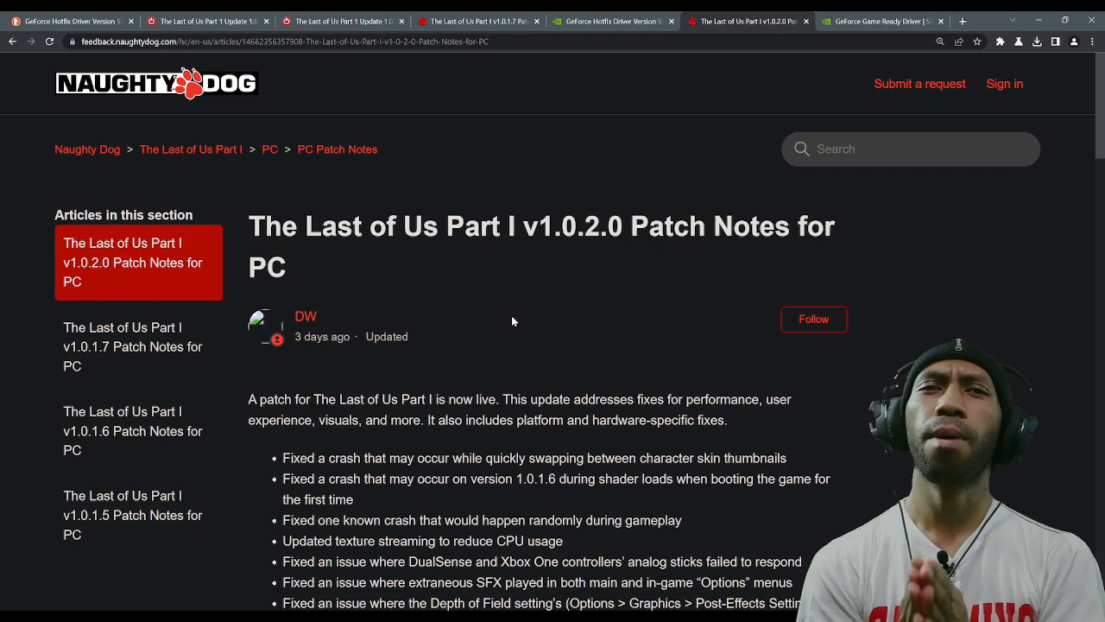
{"action": "mouse_move", "coordinate": [599, 316]}
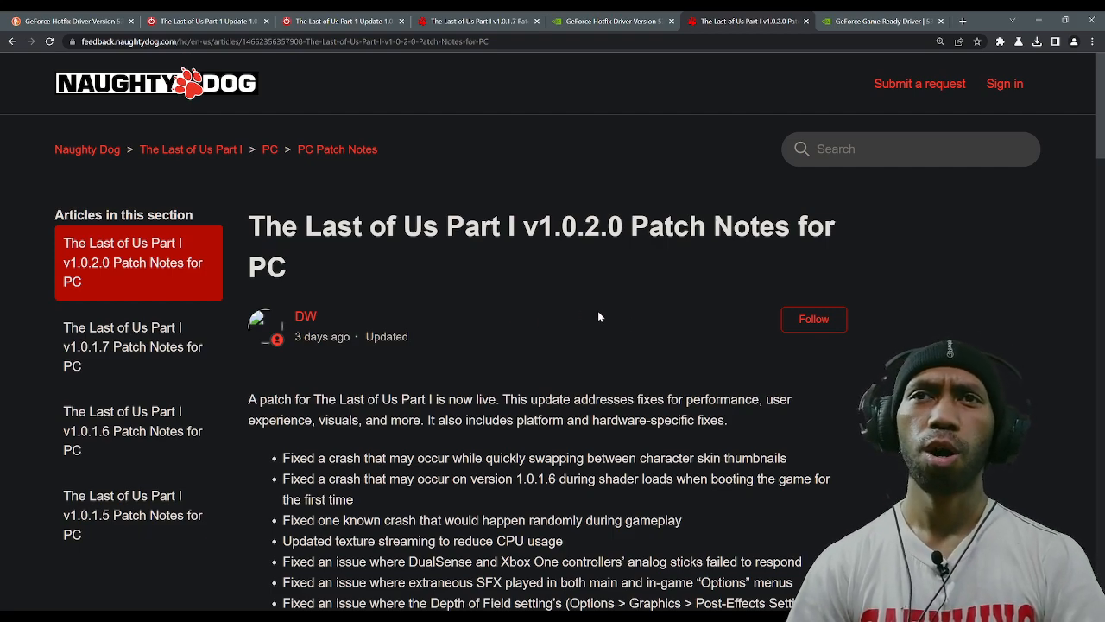
{"action": "left_click", "coordinate": [477, 20]}
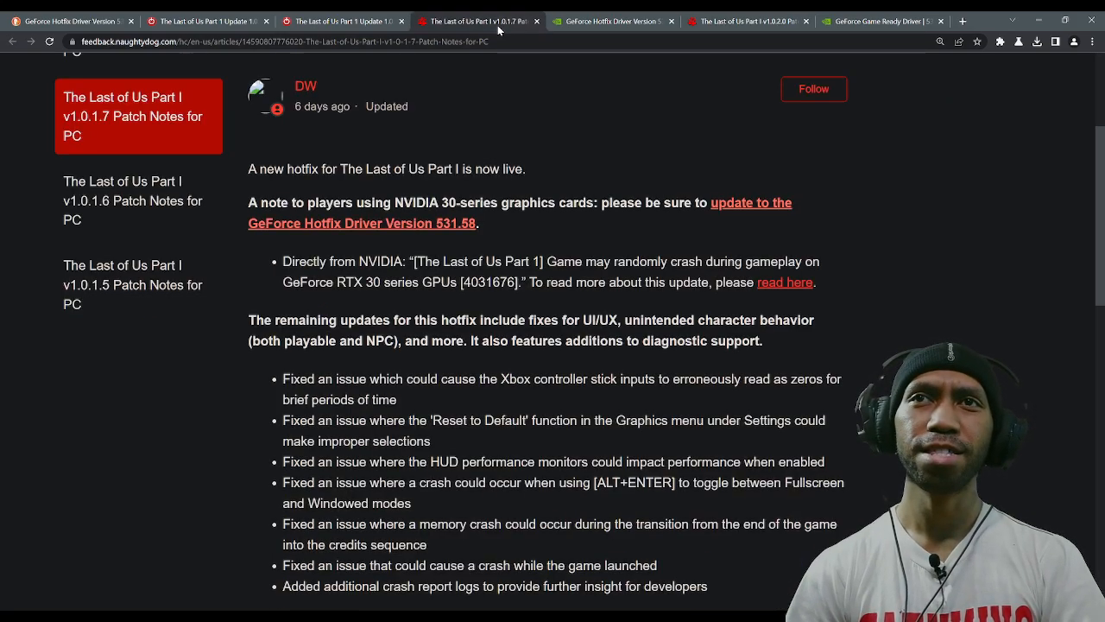
{"action": "mouse_move", "coordinate": [604, 53]}
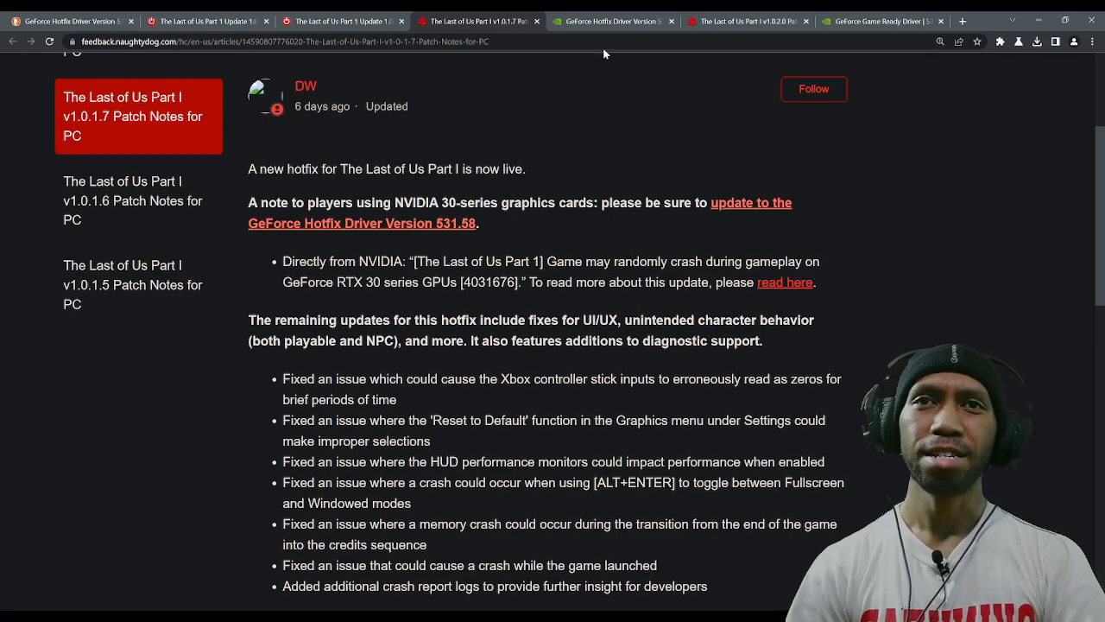
{"action": "left_click", "coordinate": [609, 21]}
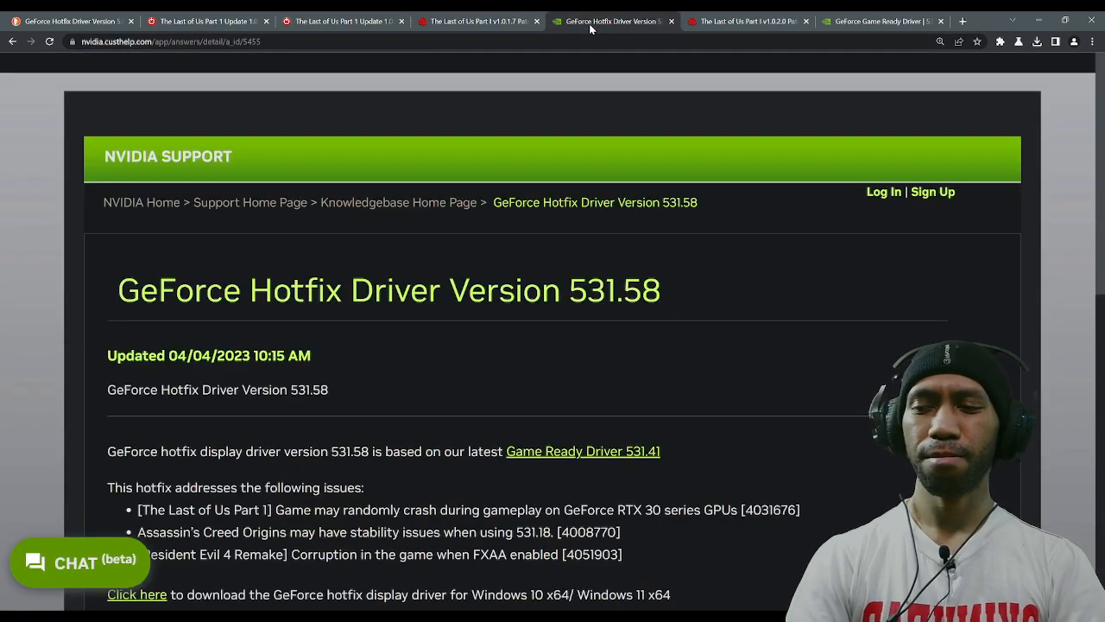